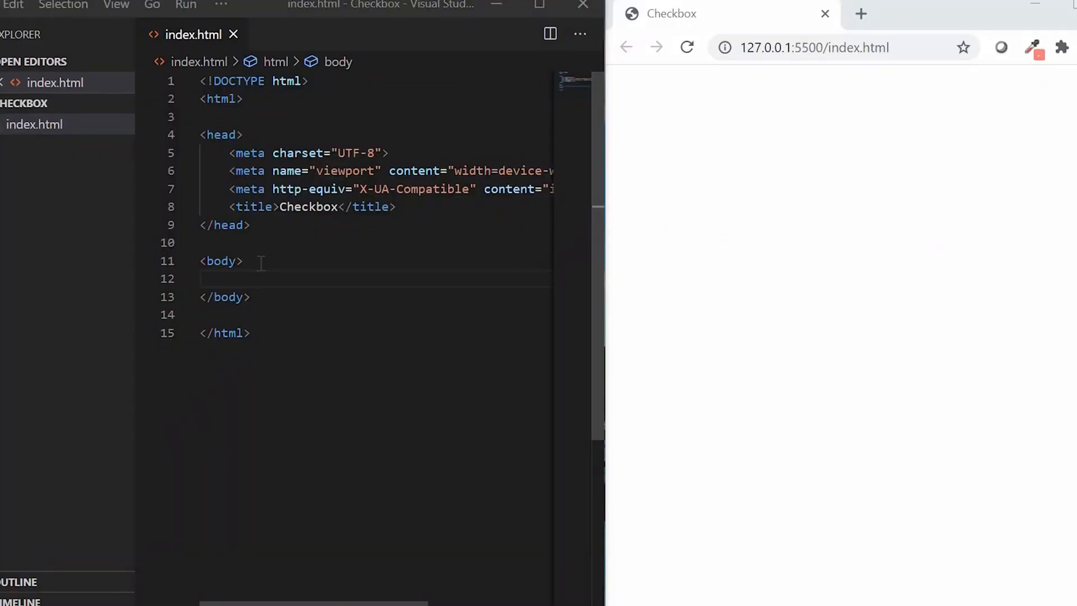
Step: Add a <label> wrapping an <input type="checkbox"> inside the body of index.html
text(<label>)
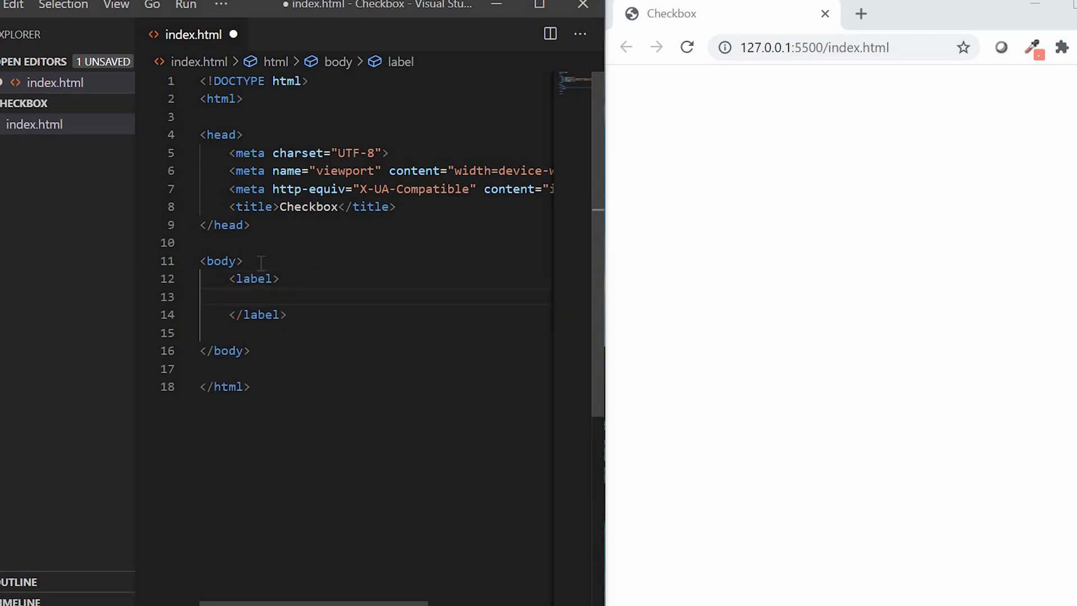
text(<input type="checkbox")
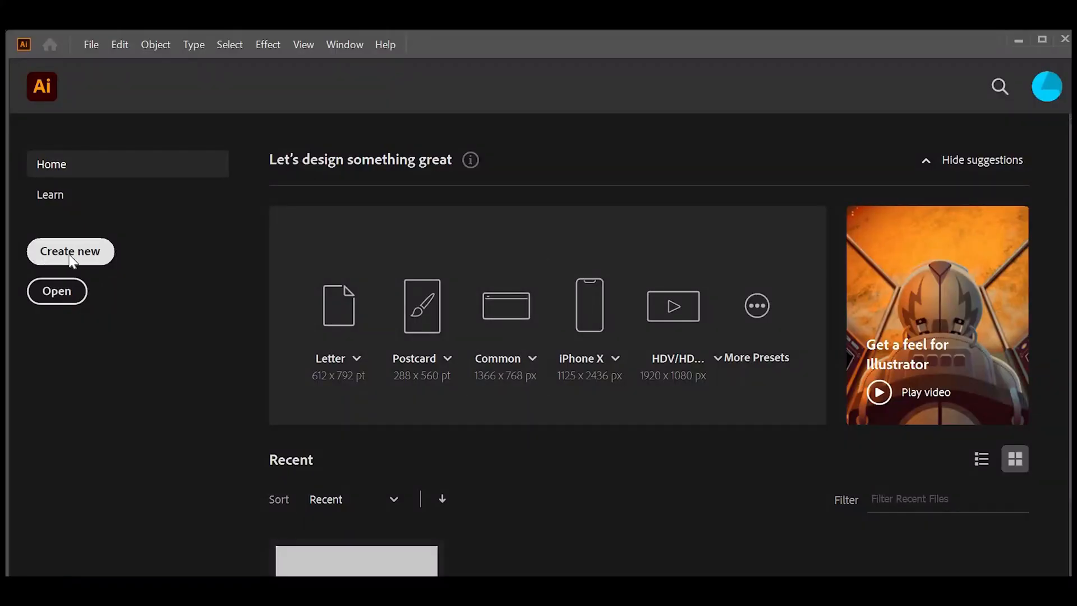
Step: Create a new Illustrator document and pick the Rectangle tool
click(69, 251)
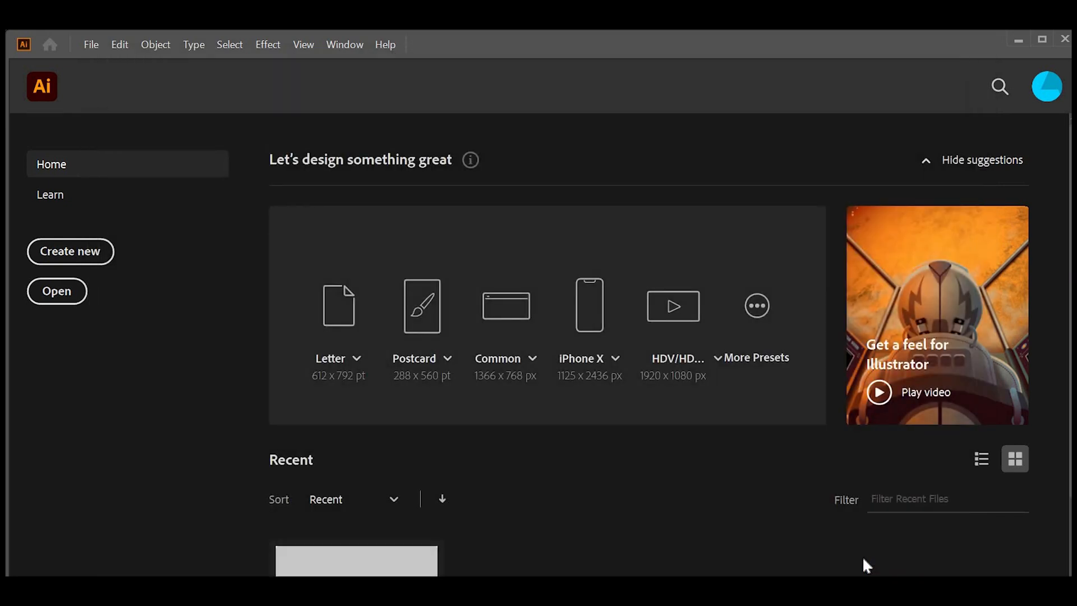
click(337, 305)
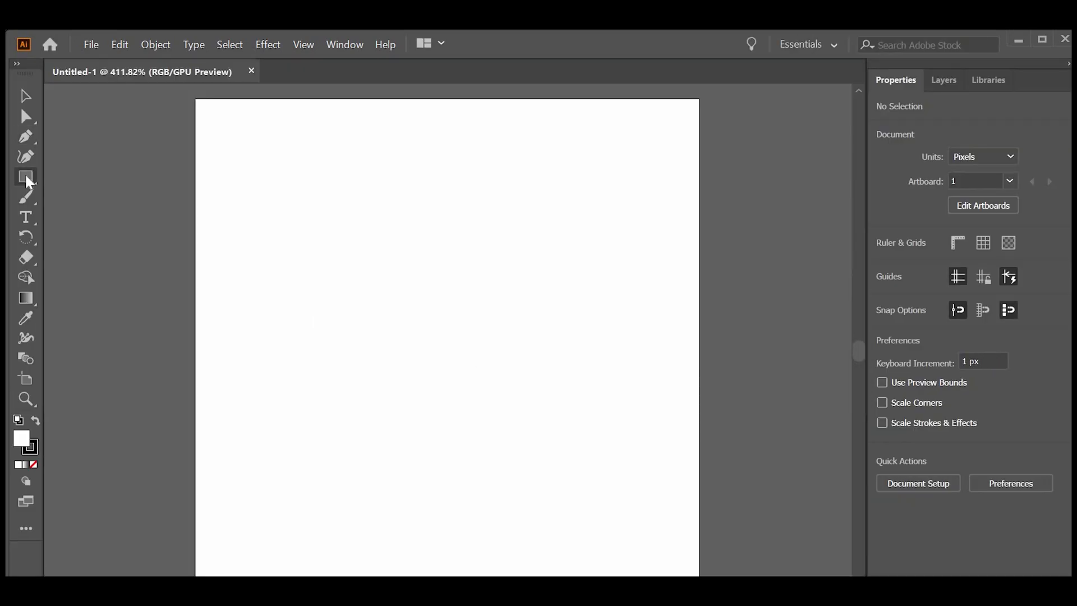
click(26, 176)
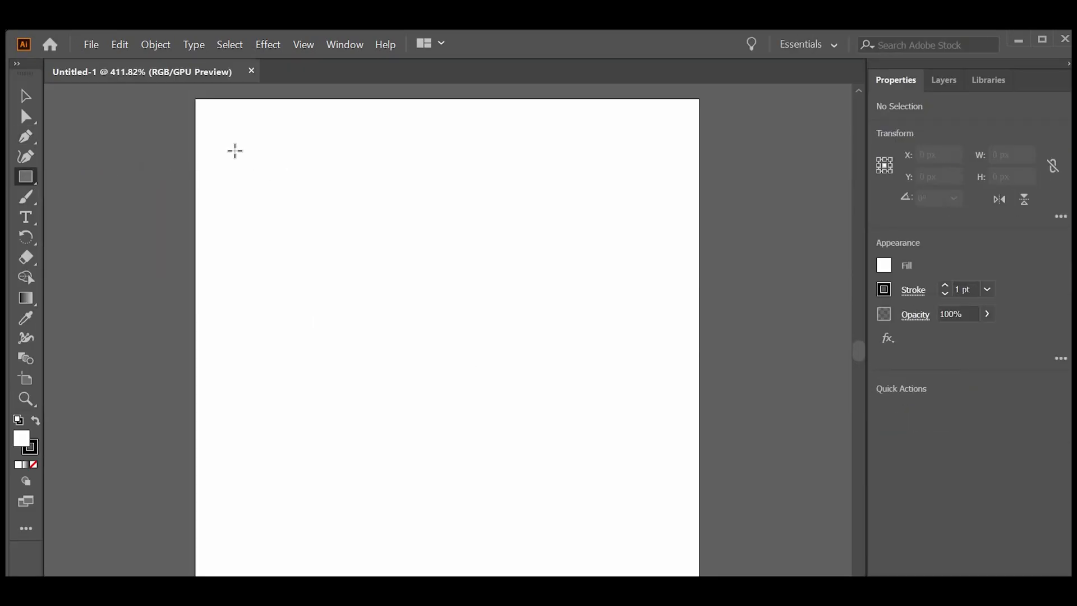
Step: Draw a large square outline covering most of the artboard with a 3 pt black stroke
drag(234, 149, 595, 499)
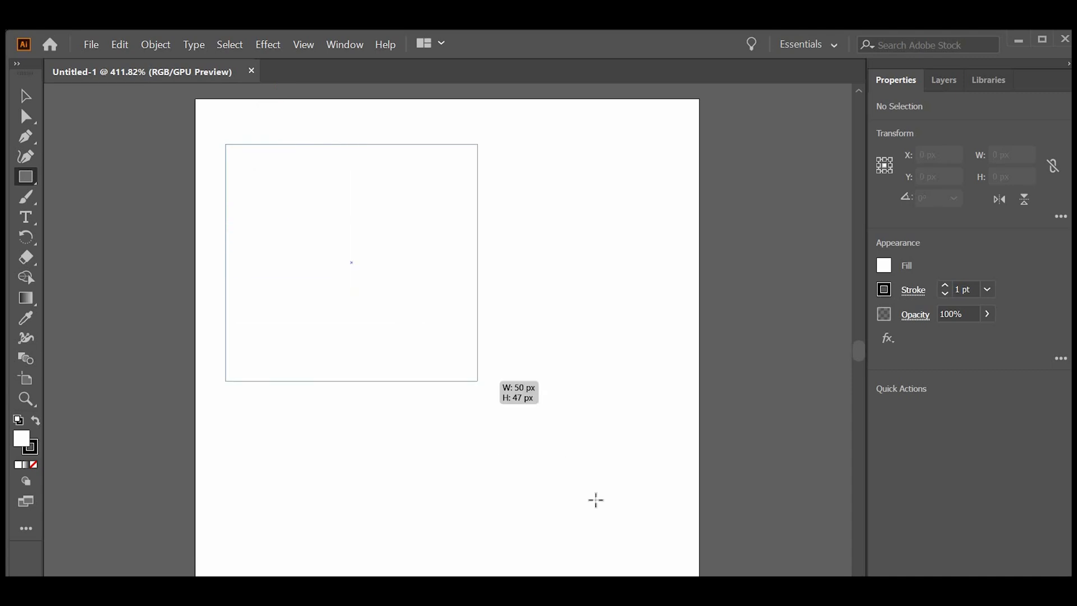
drag(477, 382, 679, 550)
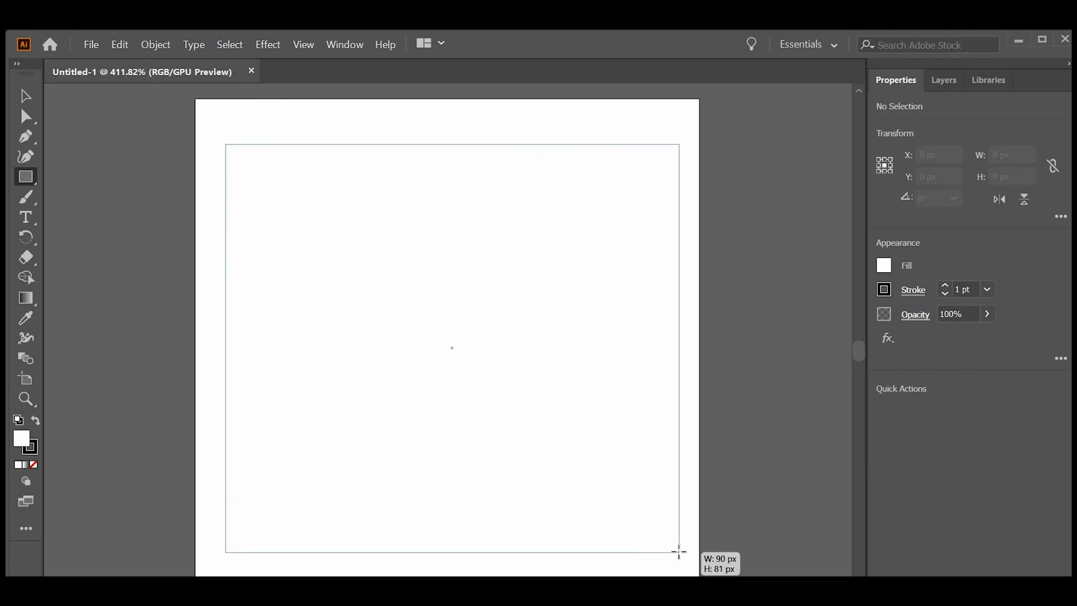
drag(225, 145, 678, 549)
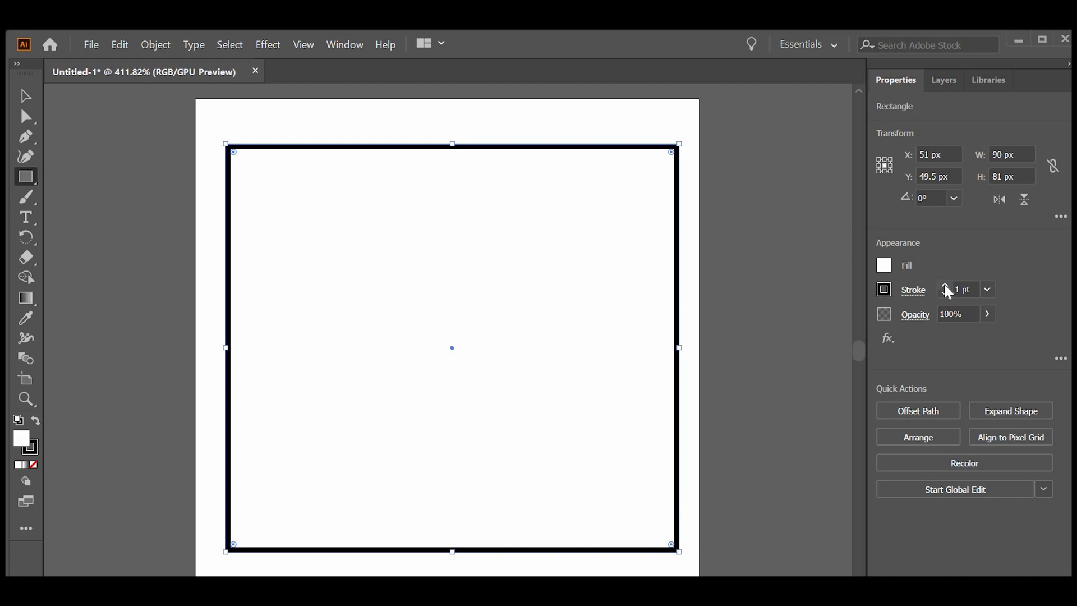
click(945, 286)
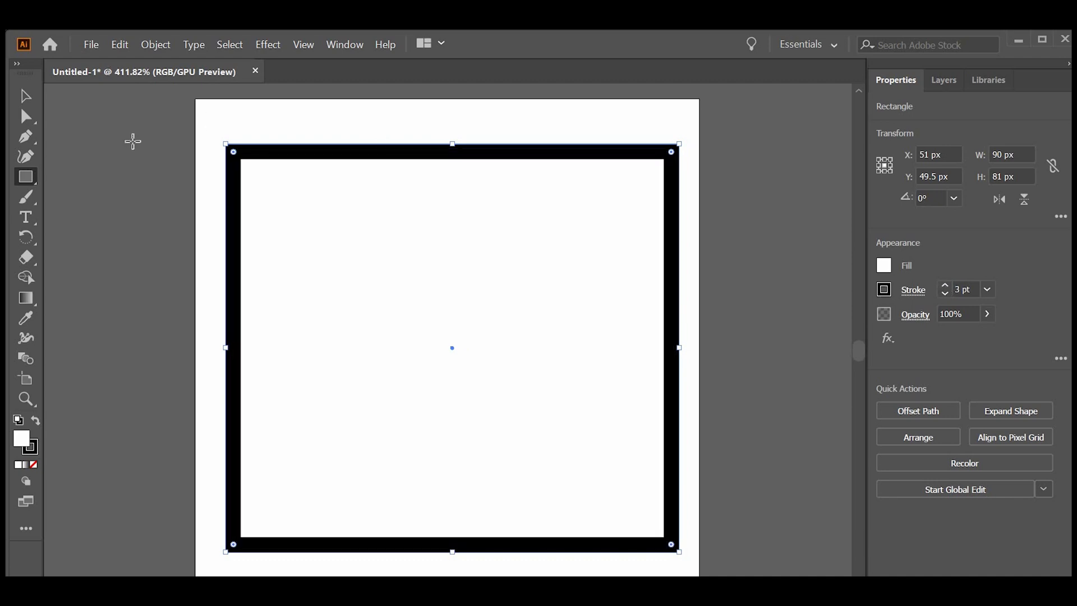
mouse_move(26, 145)
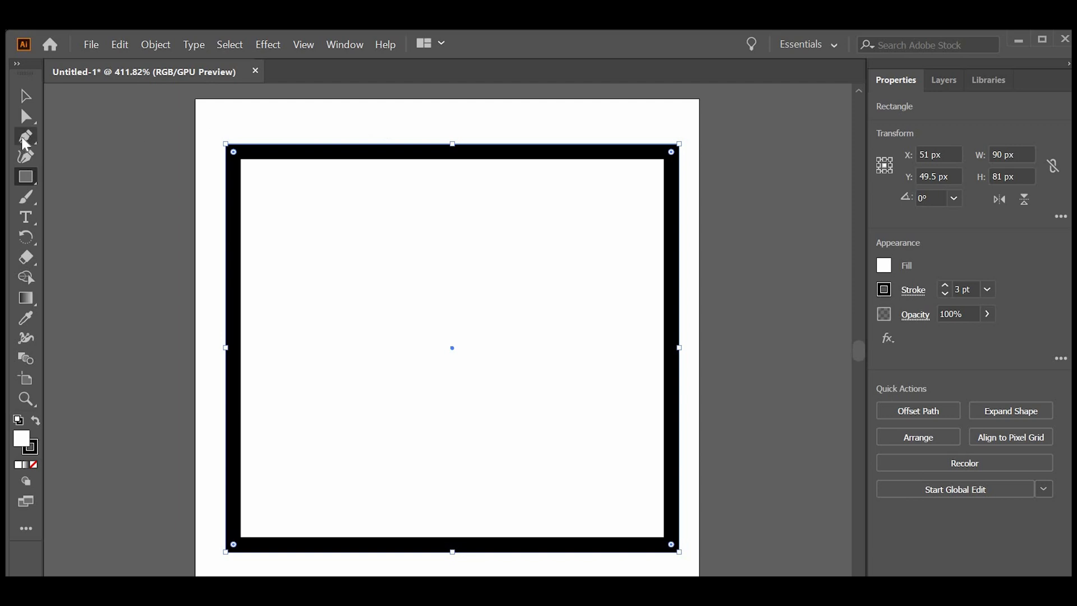
Step: Draw a three-point check mark path inside the square with the Pen tool
click(26, 135)
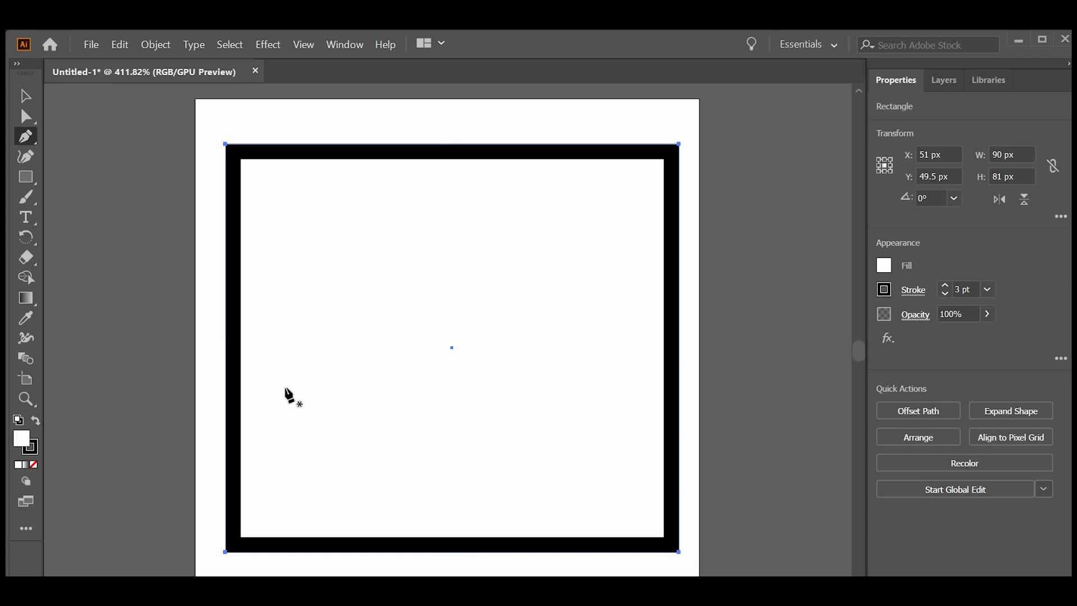
mouse_move(298, 417)
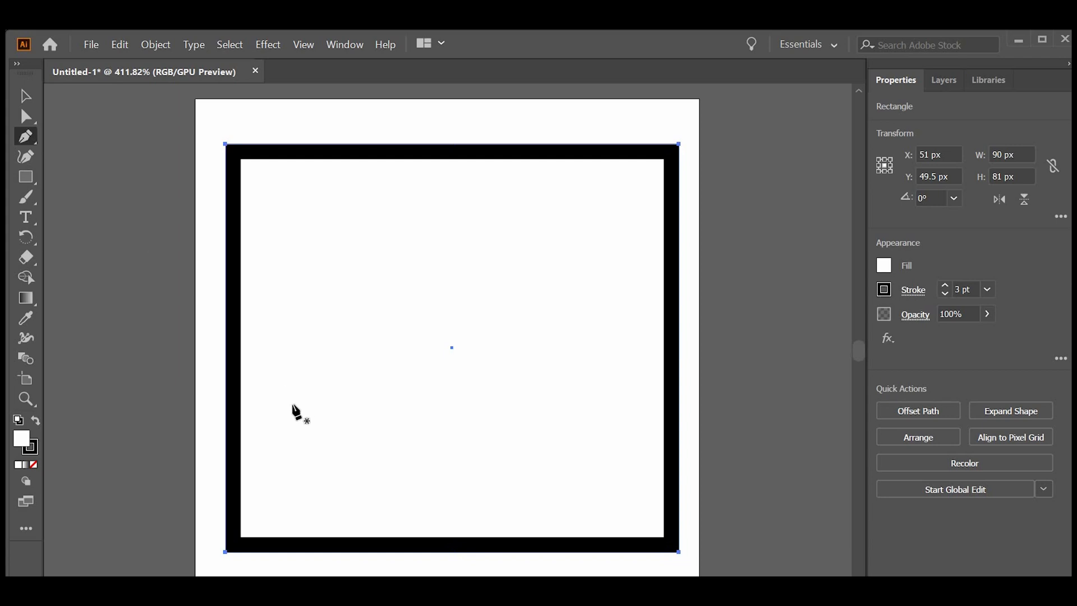
click(278, 403)
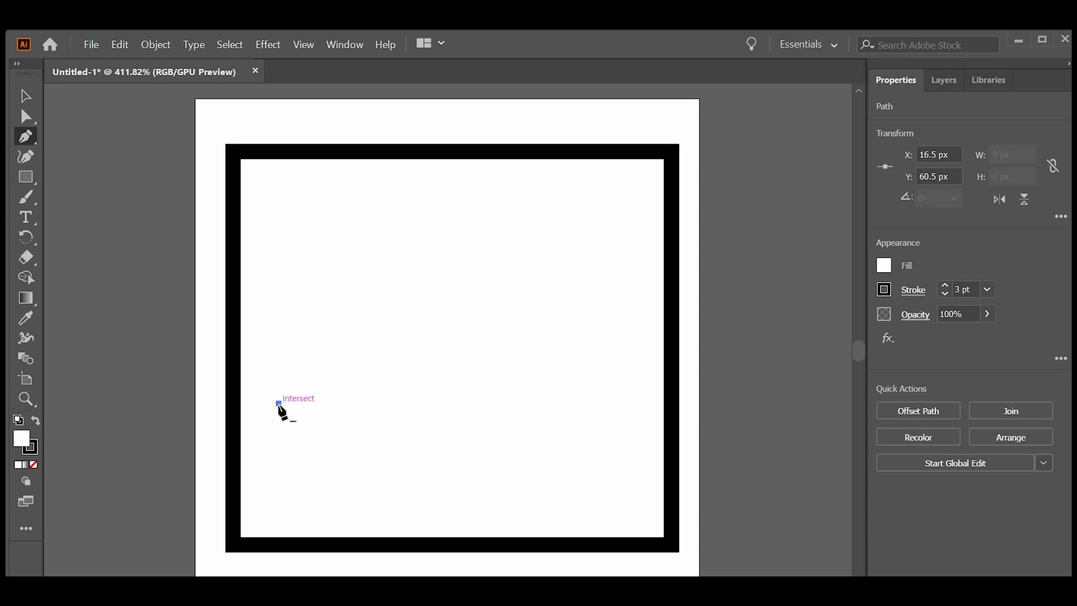
drag(280, 402, 363, 491)
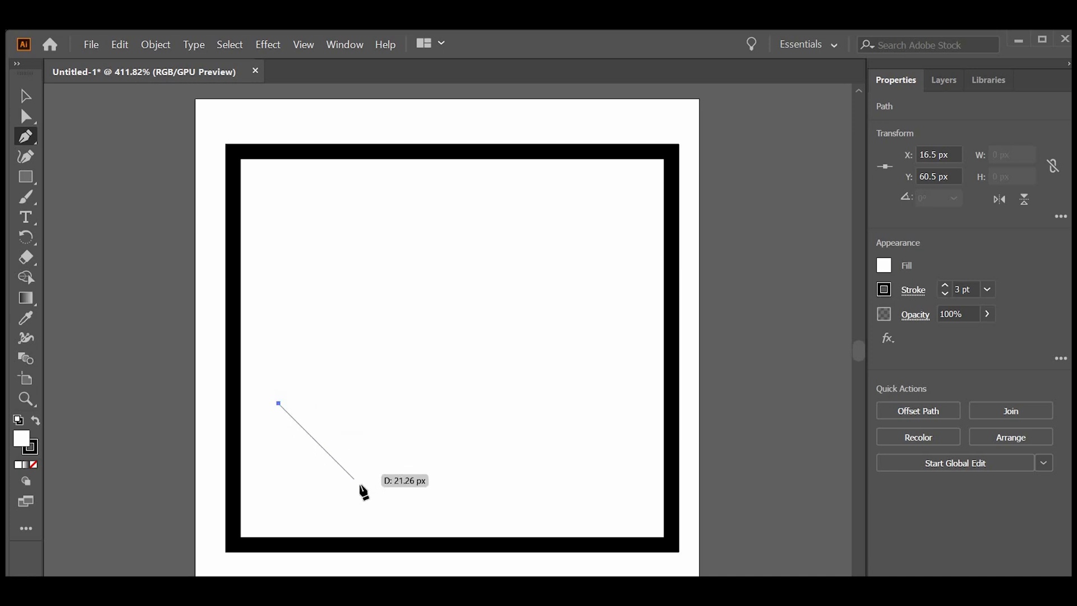
click(360, 488)
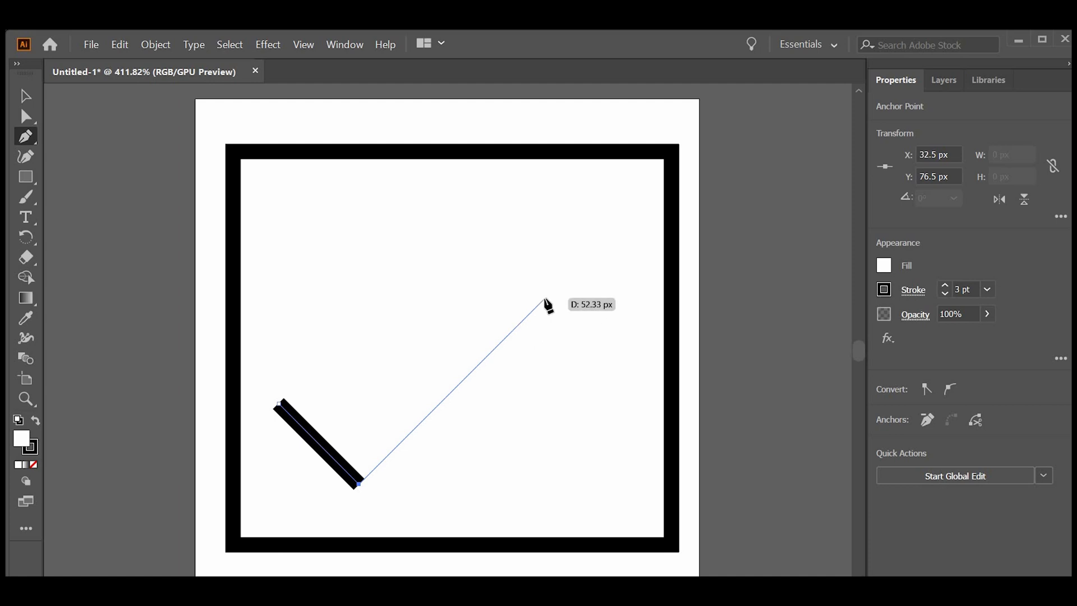
click(546, 300)
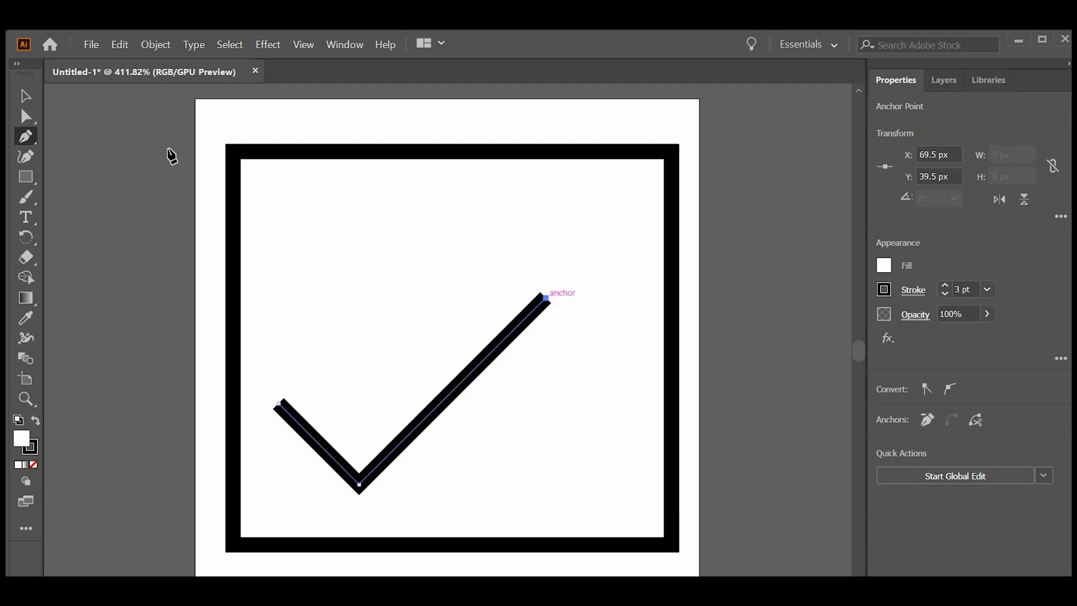
Step: Move the check mark up and right to centre it inside the square
click(26, 96)
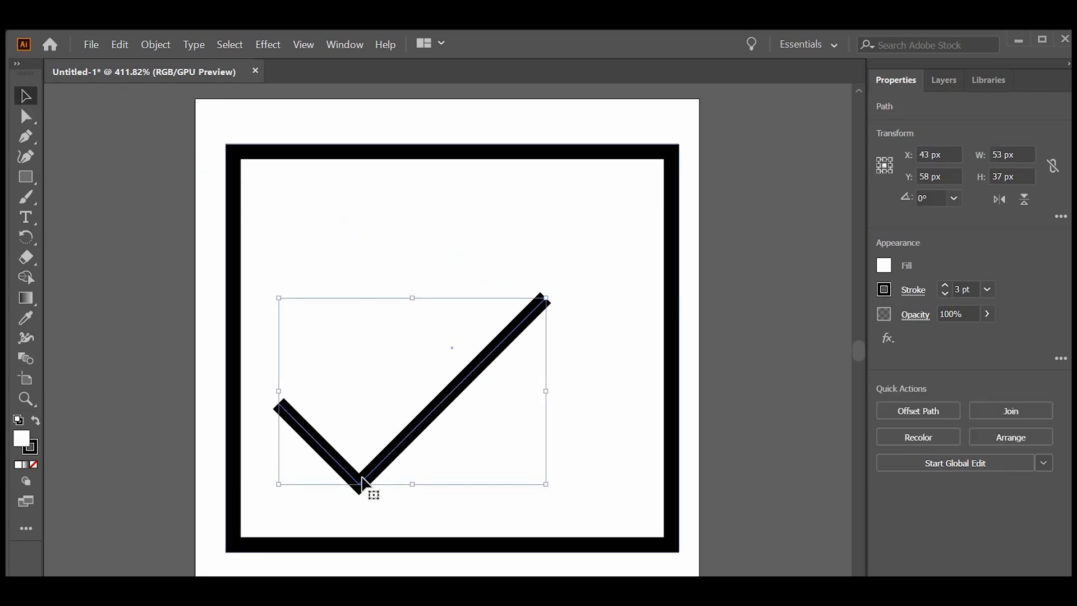
drag(363, 481, 411, 426)
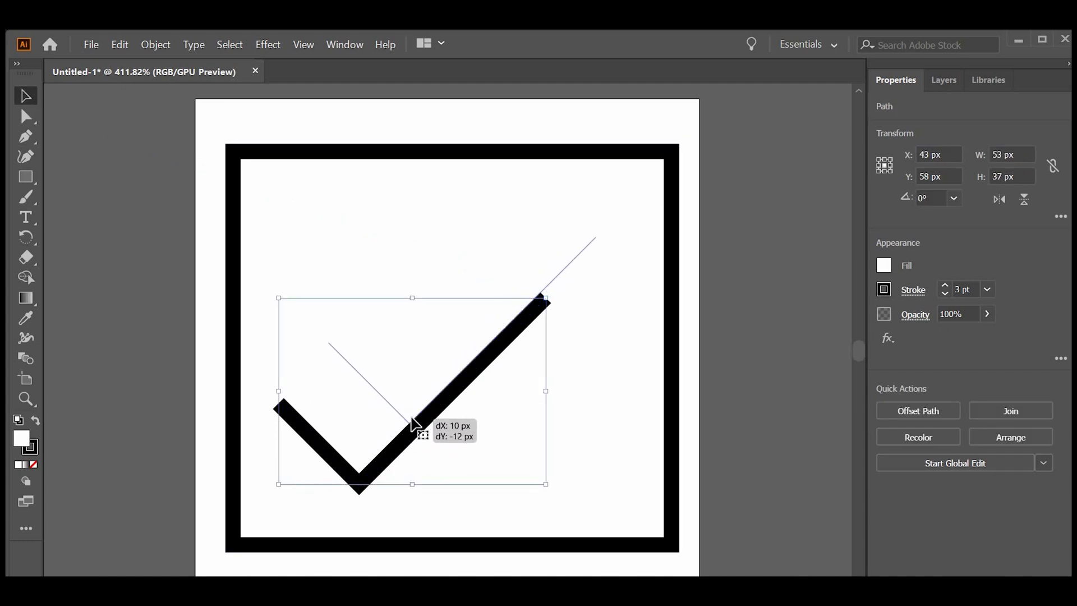
drag(412, 426, 419, 417)
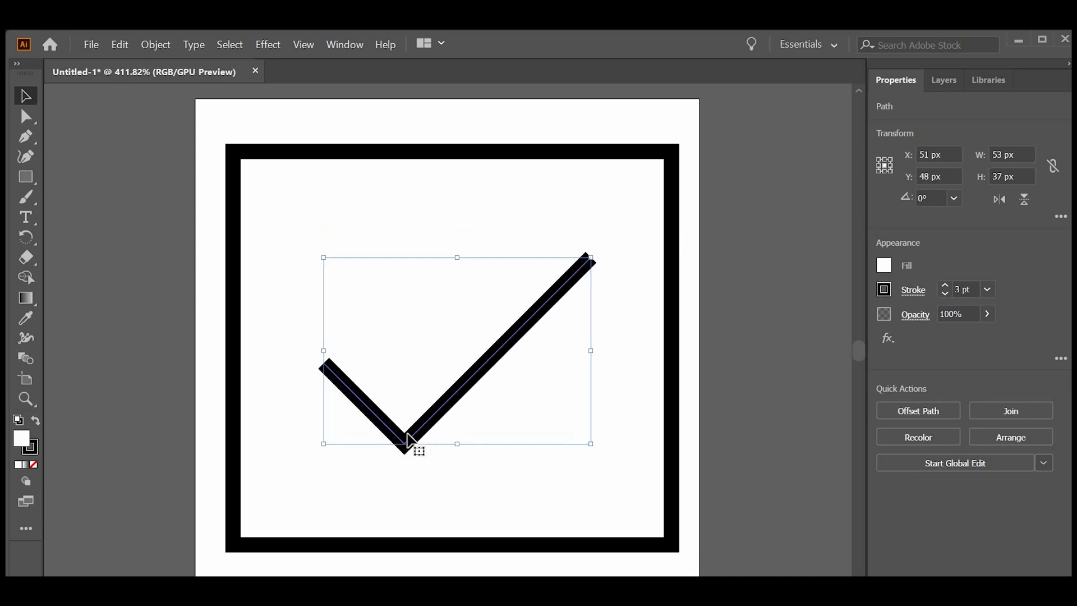
Step: Save the drawing as an SVG file to reach the SVG options
click(90, 43)
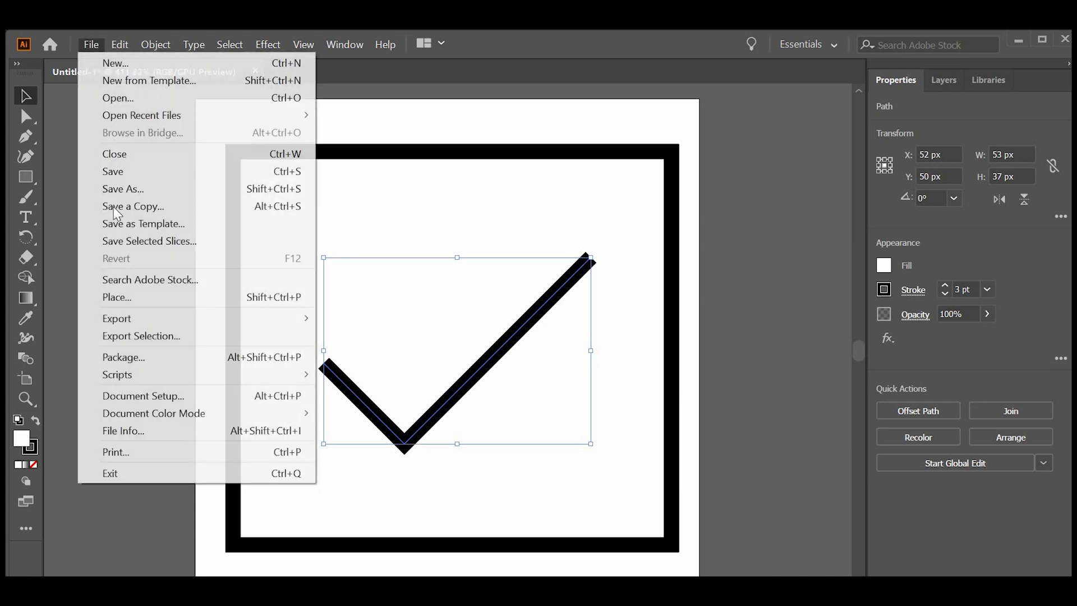
click(123, 188)
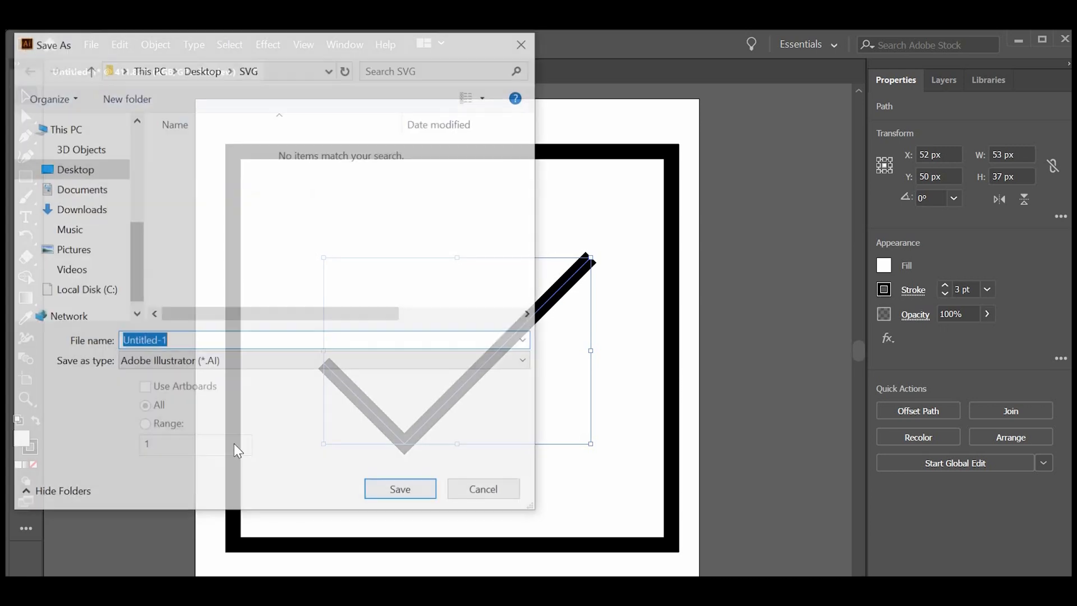
click(323, 362)
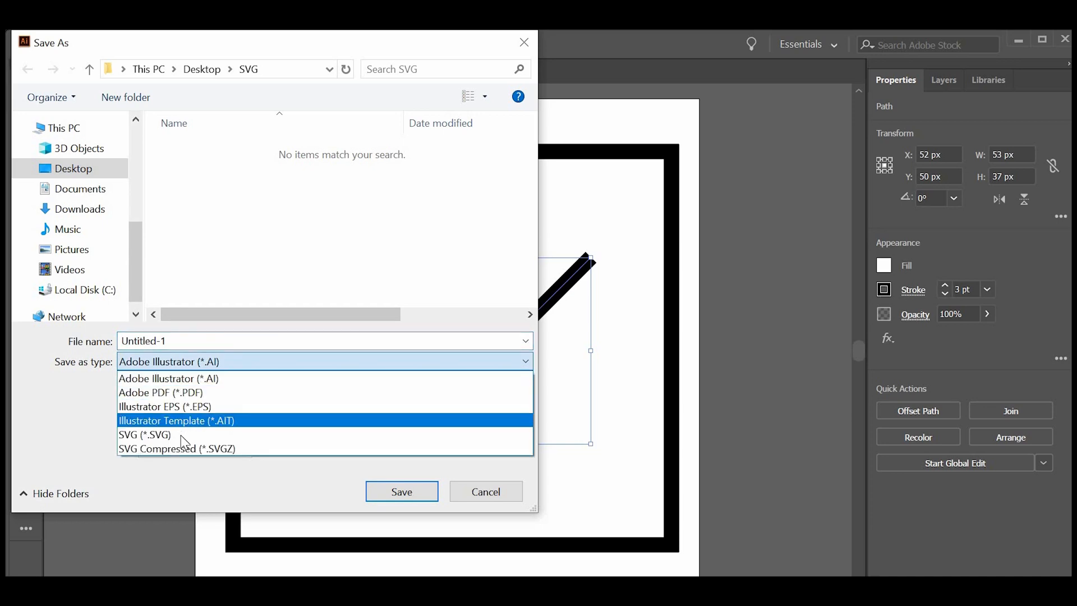
click(145, 435)
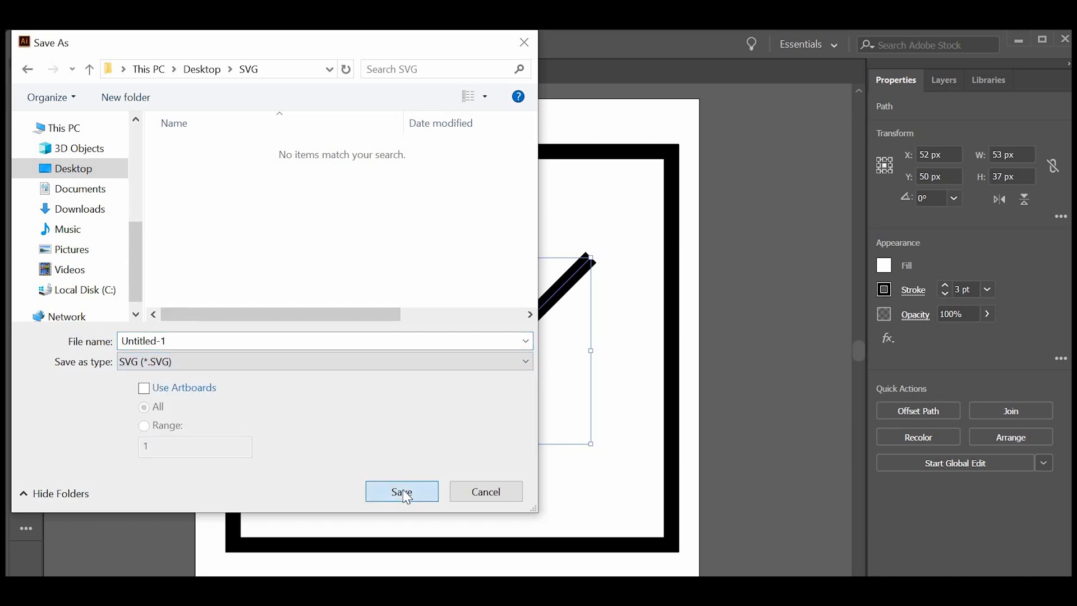
click(402, 491)
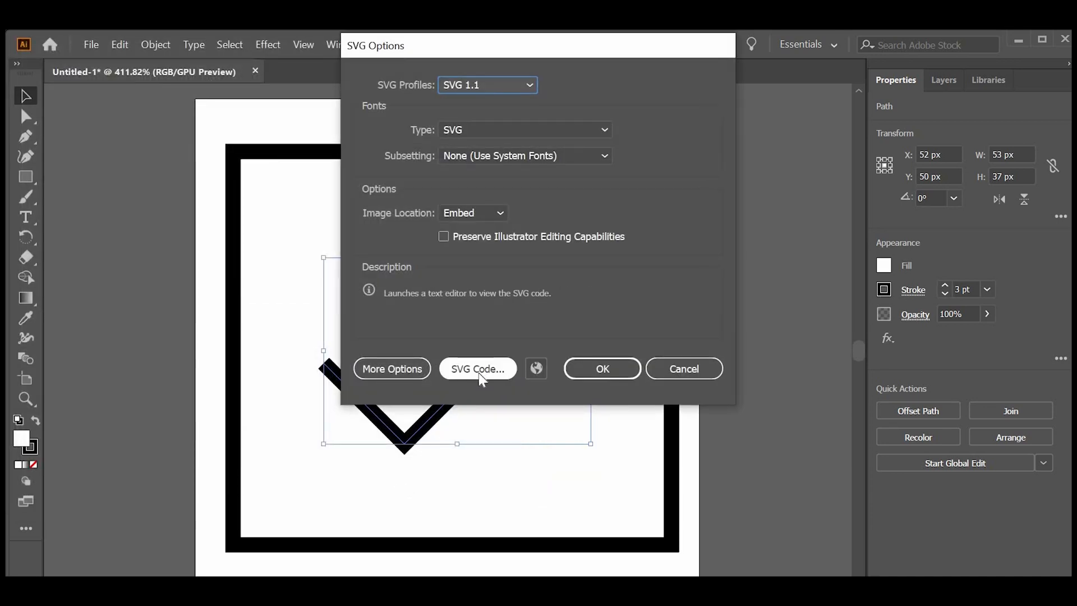
Step: Show the SVG code as text in Notepad and select it all for copying
click(476, 369)
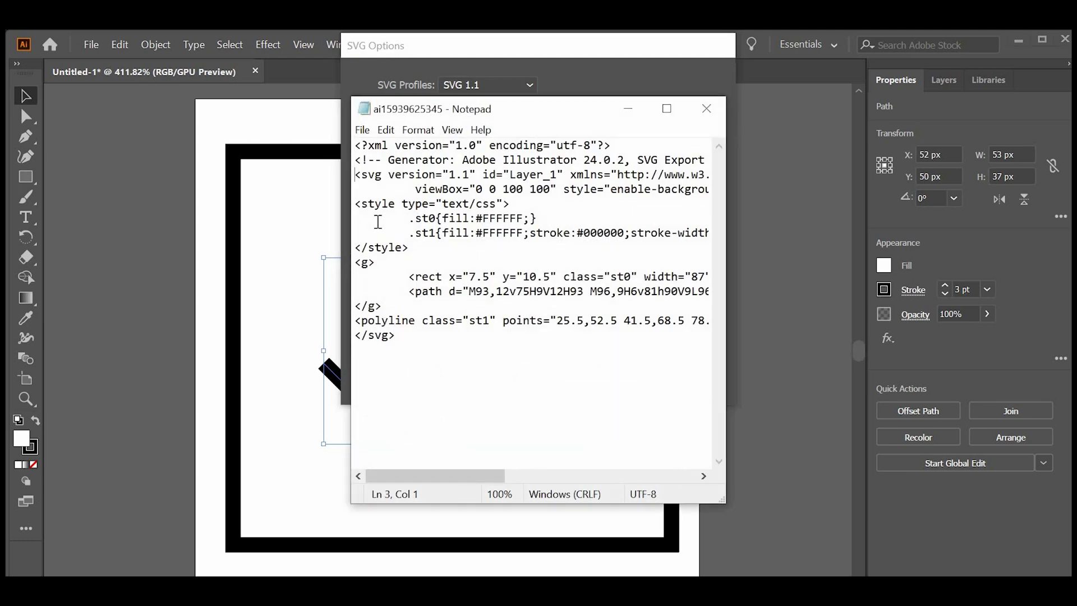
key(ctrl+a)
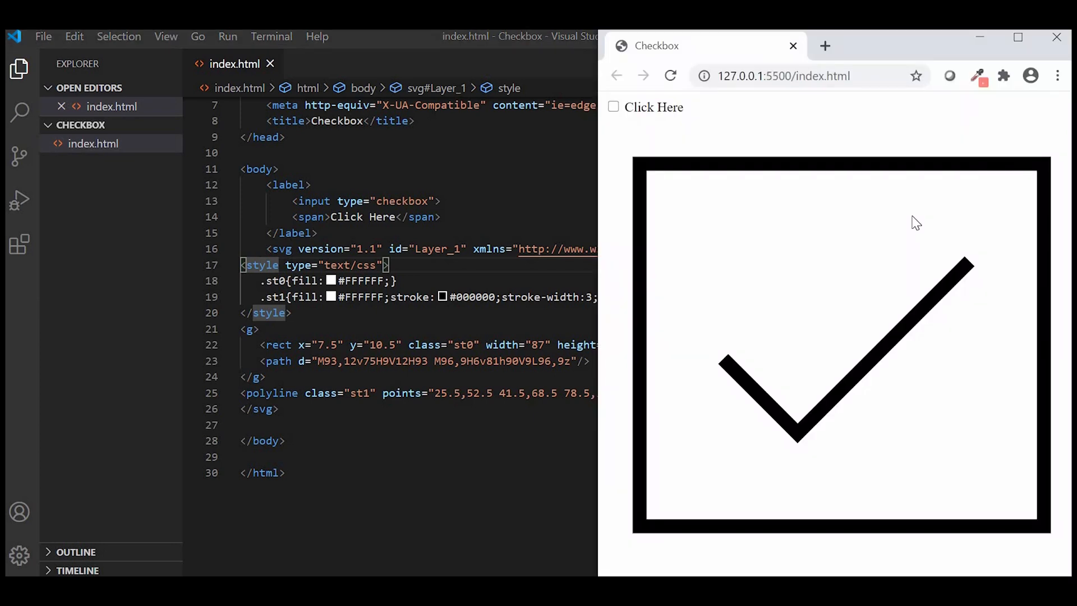
mouse_move(696, 276)
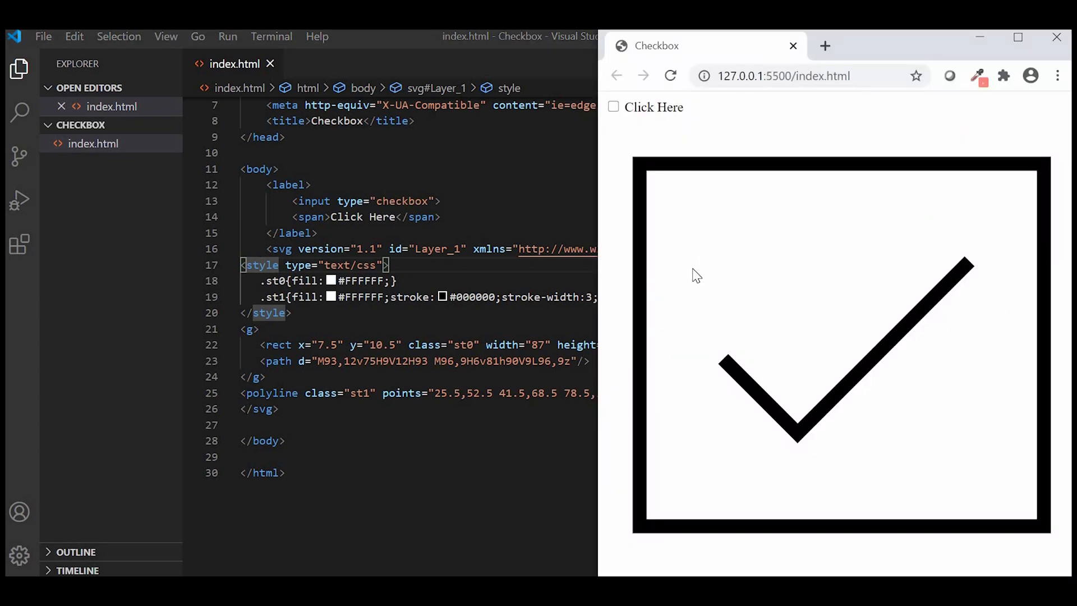
mouse_move(644, 255)
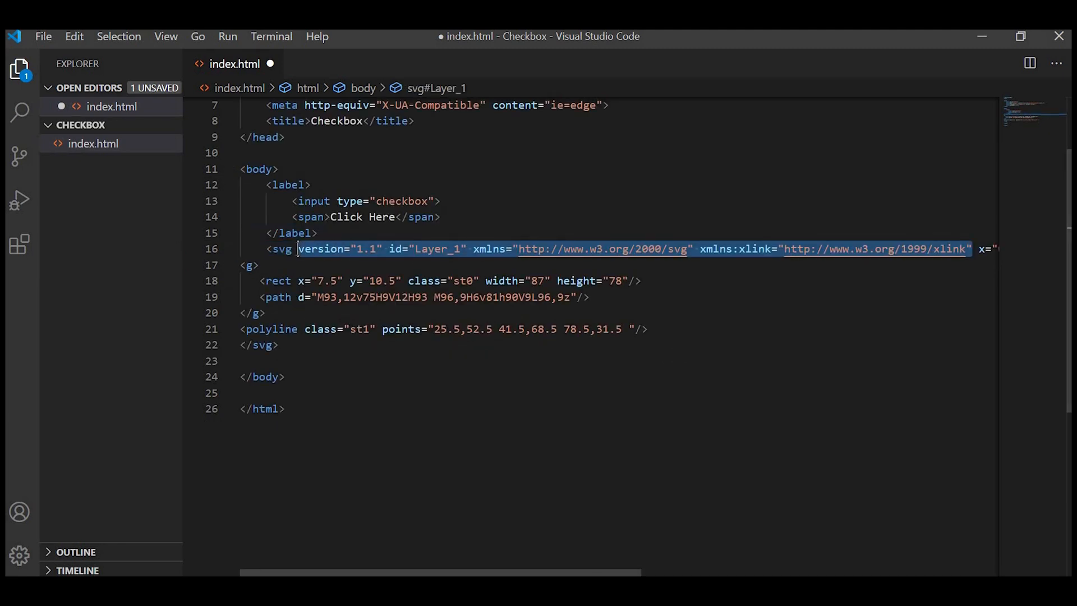
Step: Set viewBox="0 0 100 100", rename rect class to checkbox-bg and polyline to check-mark, and save
text(viewBox="0 0 100 100">)
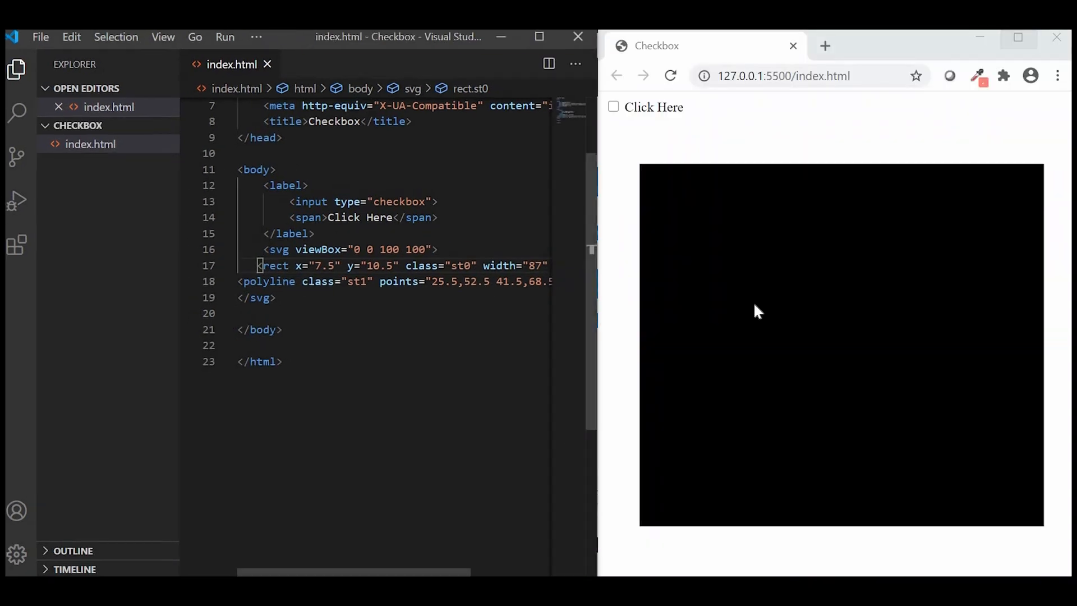
mouse_move(899, 384)
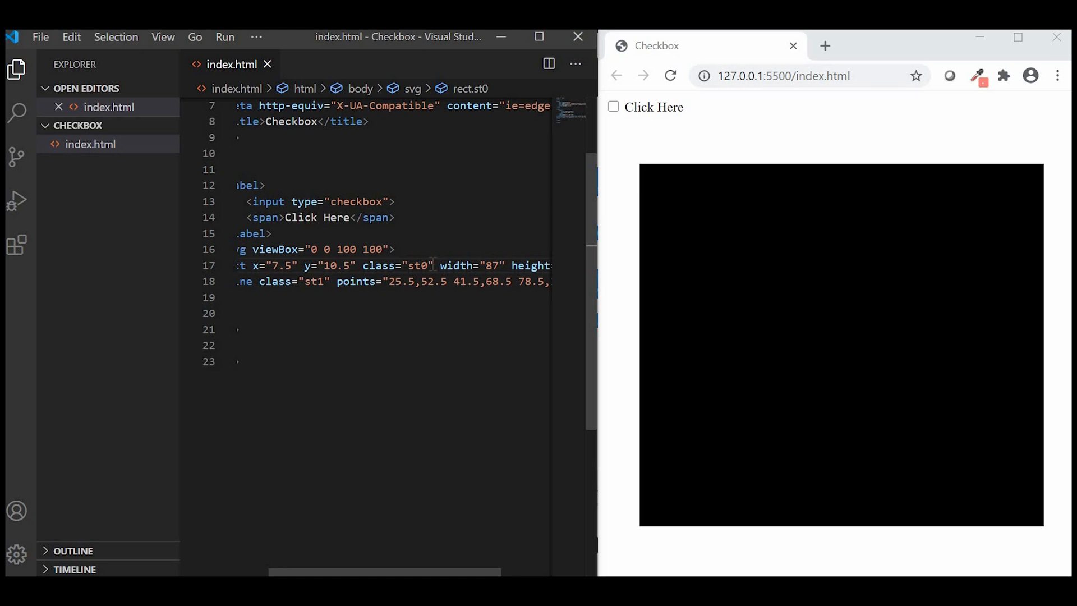
text(checkbox-)
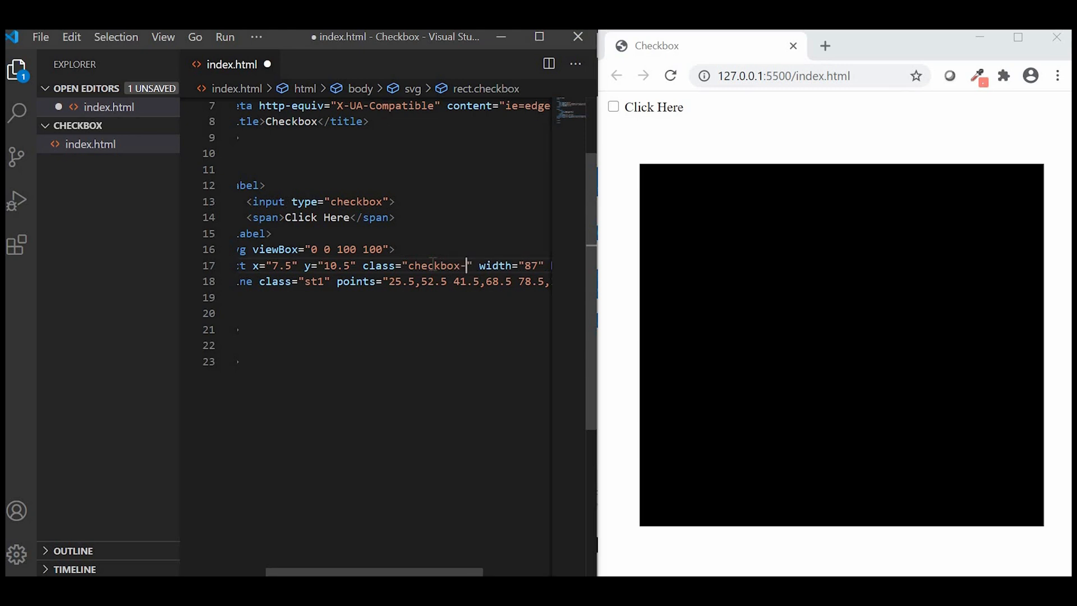
text(bg)
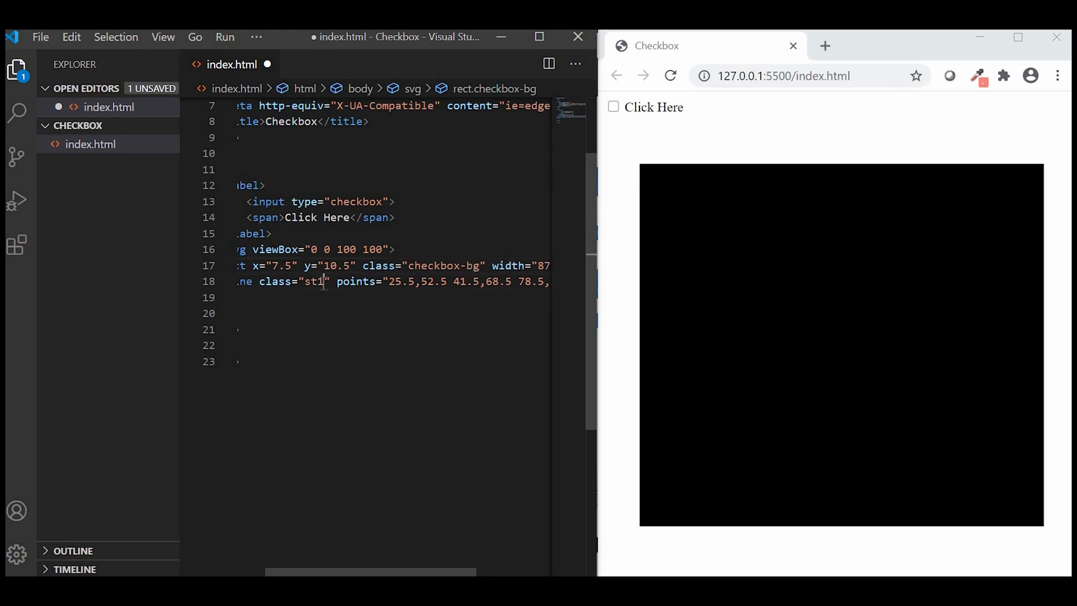
text(check-mark)
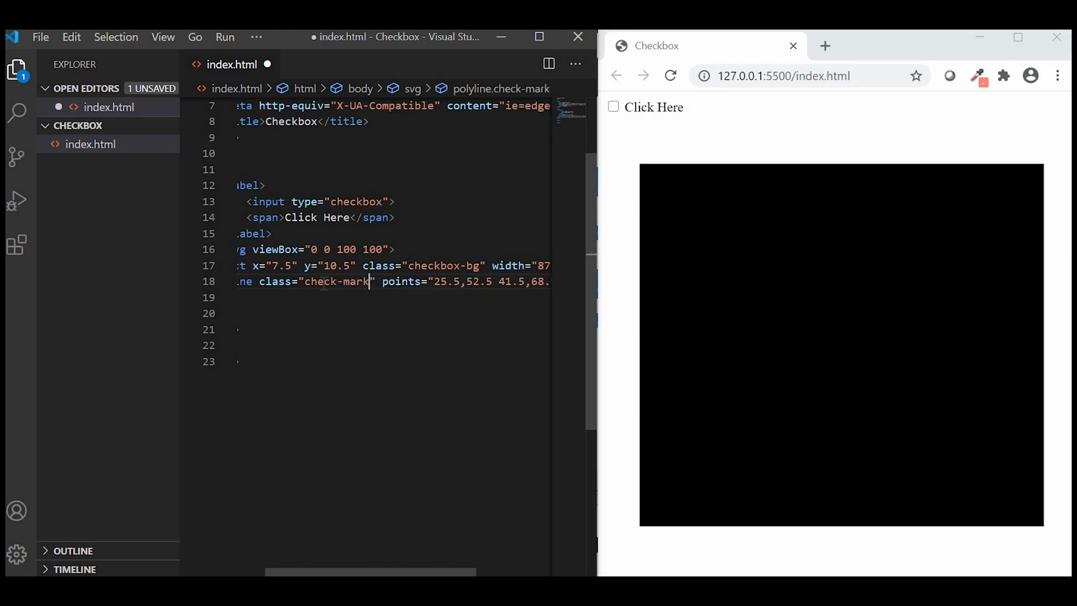
key(ctrl+s)
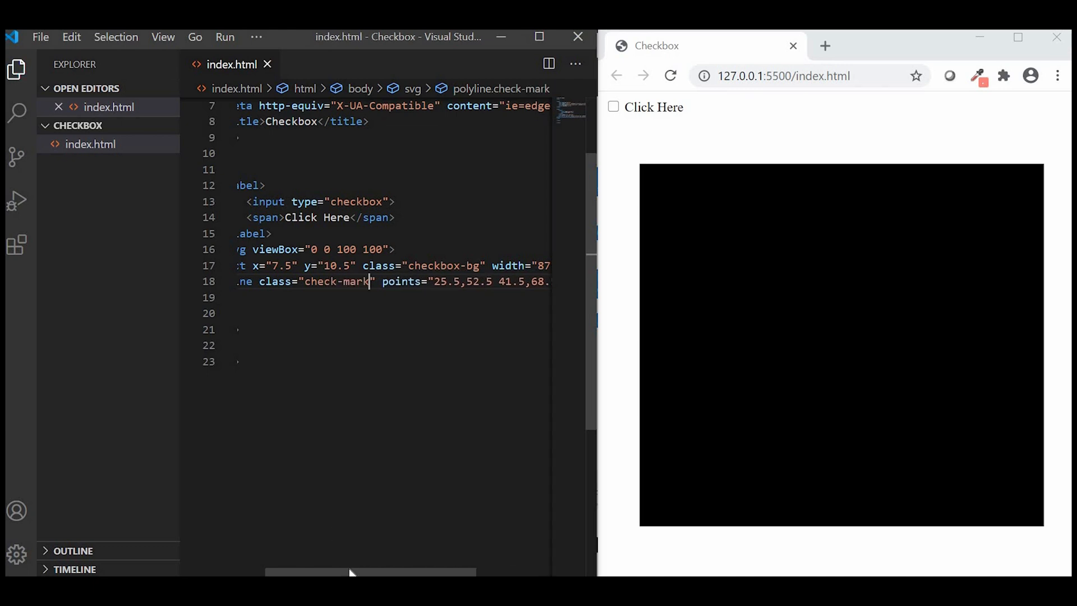
Step: Close the label with </label> after the svg element
scroll(left, 3)
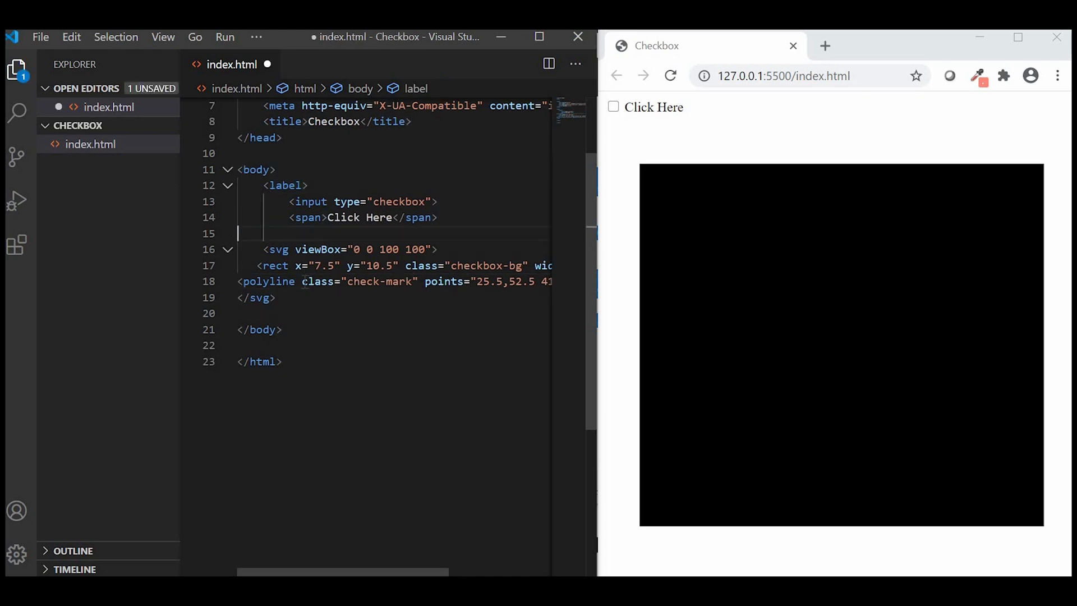
text(</label>)
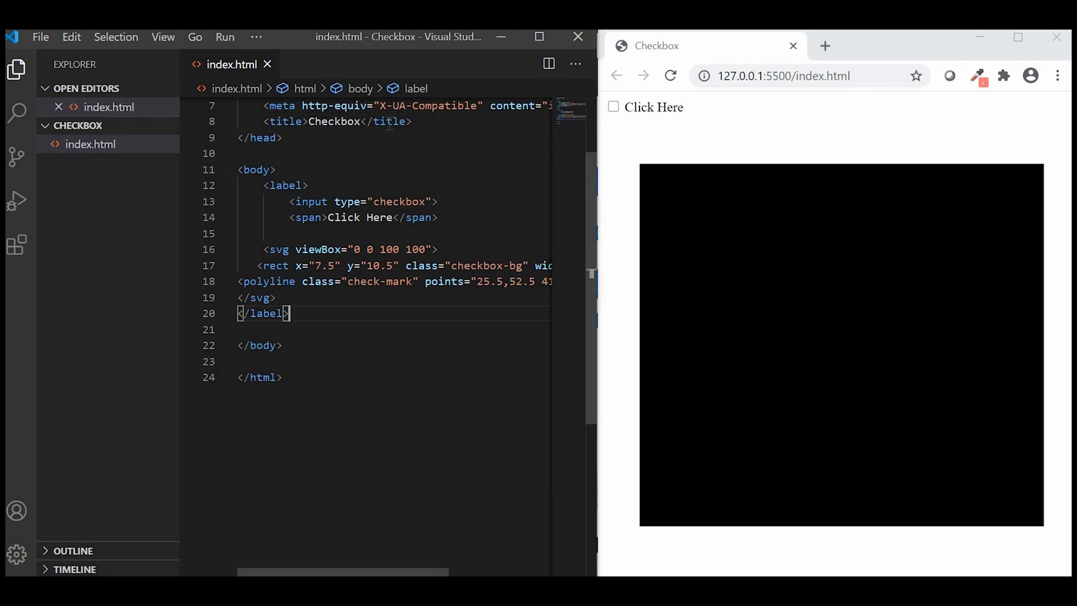
Step: Create style.css and link it in the head with rel="stylesheet" href="style.css" type="text/css"
click(97, 125)
text(style.css)
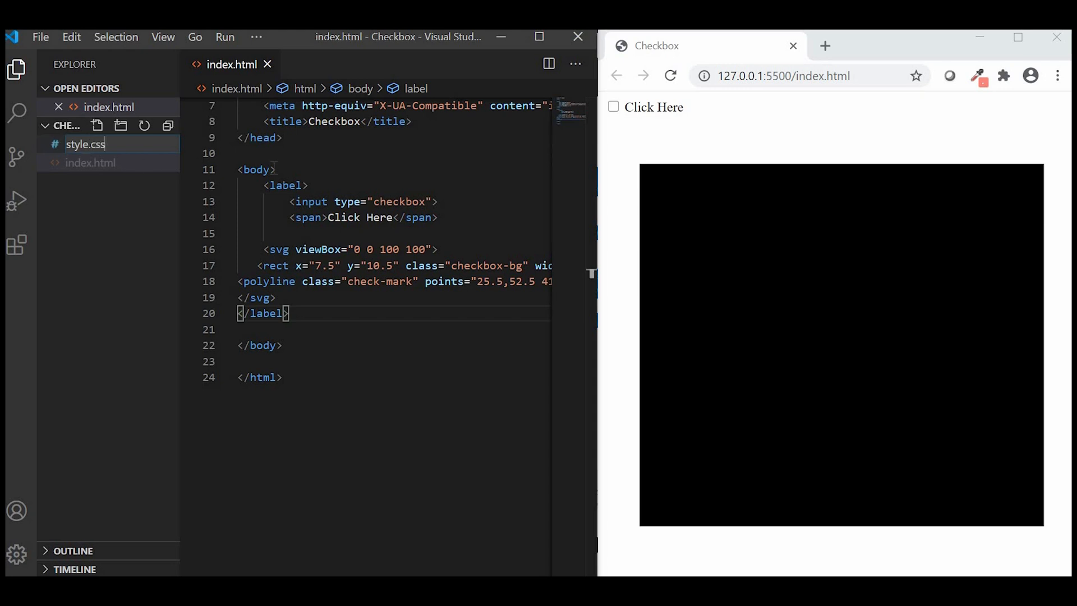
text(<link rel="style)
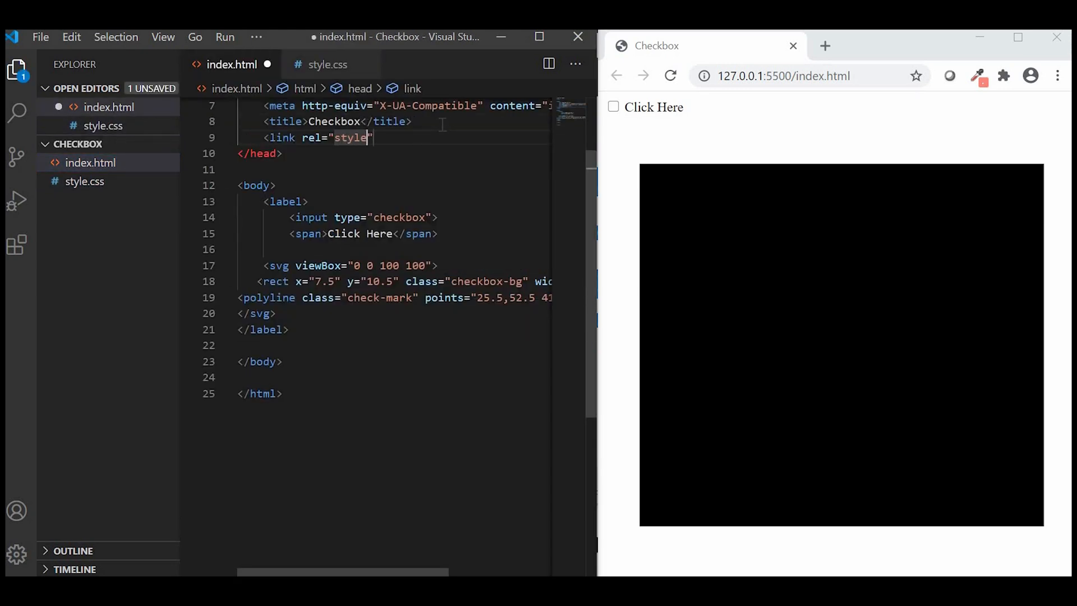
text(sheet" href="style.css")
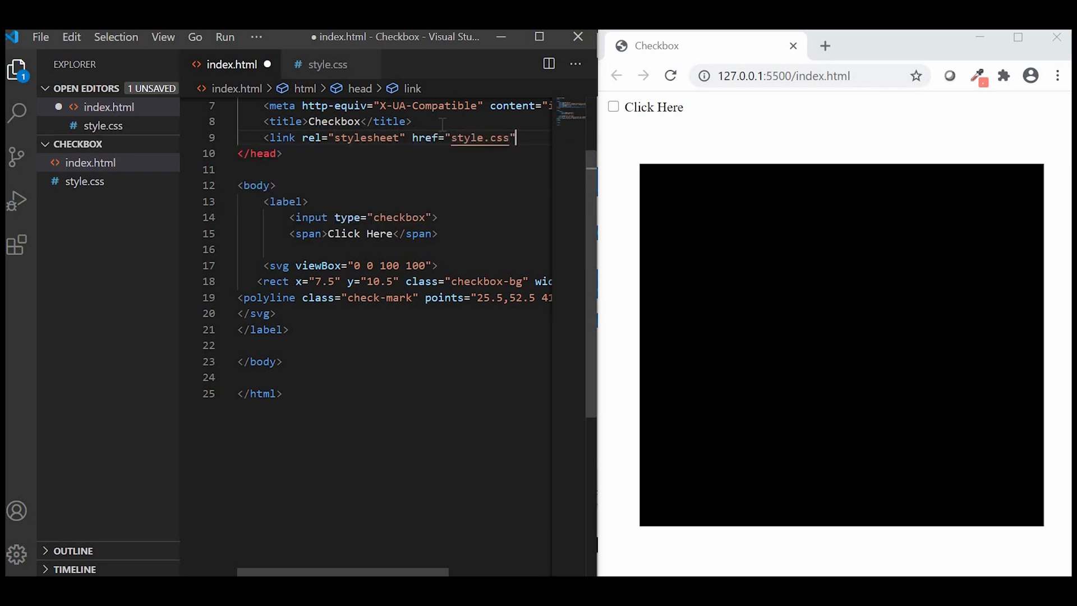
text(type="text/css")
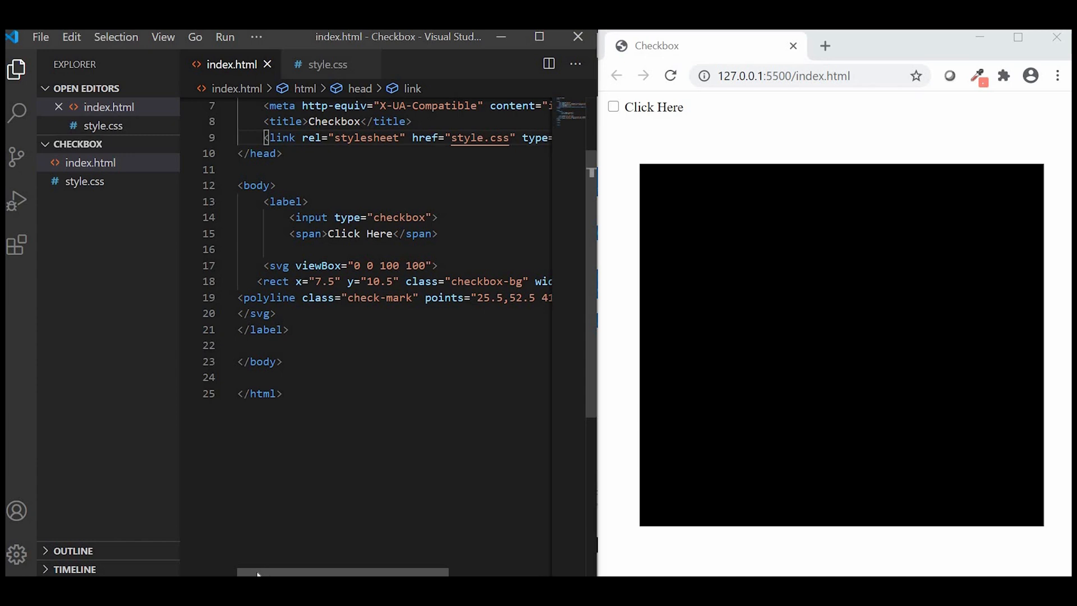
click(89, 162)
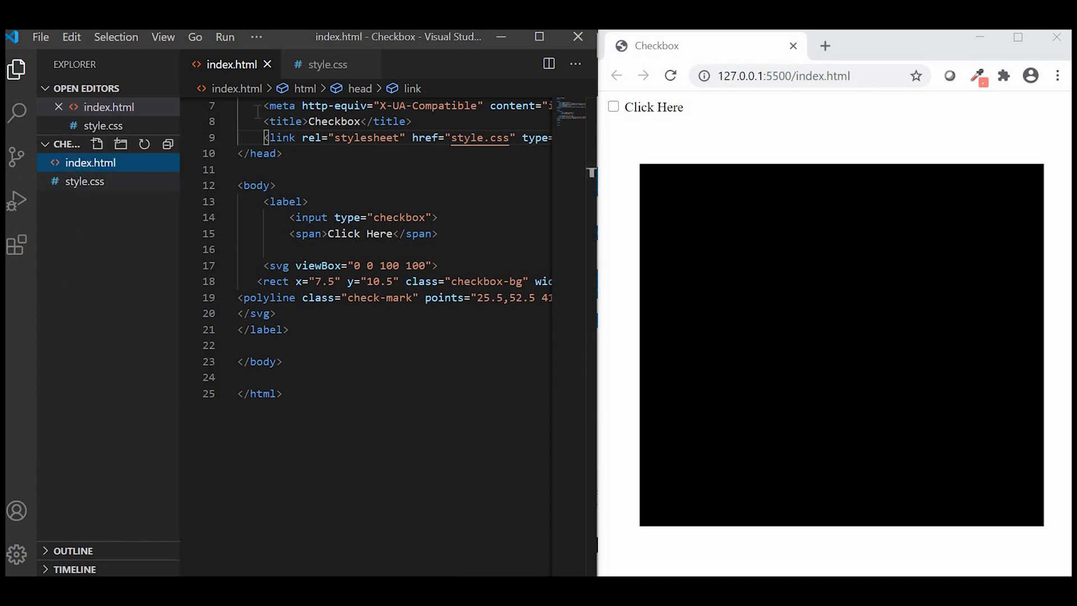
Step: Style body with antiquewhite background, Arial font, flex centred content and 3rem top margin
click(328, 64)
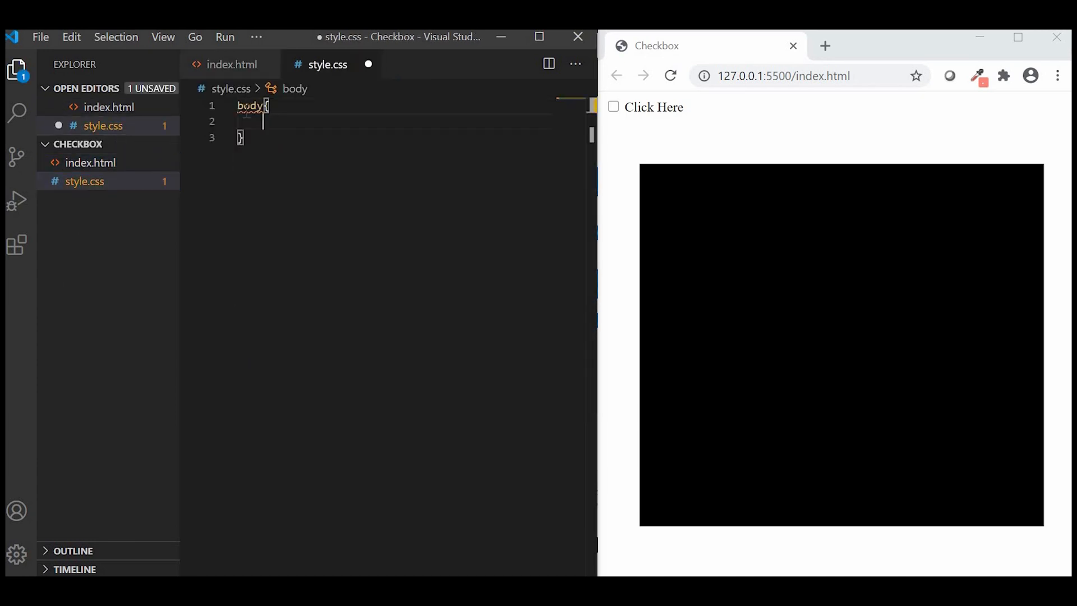
text(background-color: antiquewhite;)
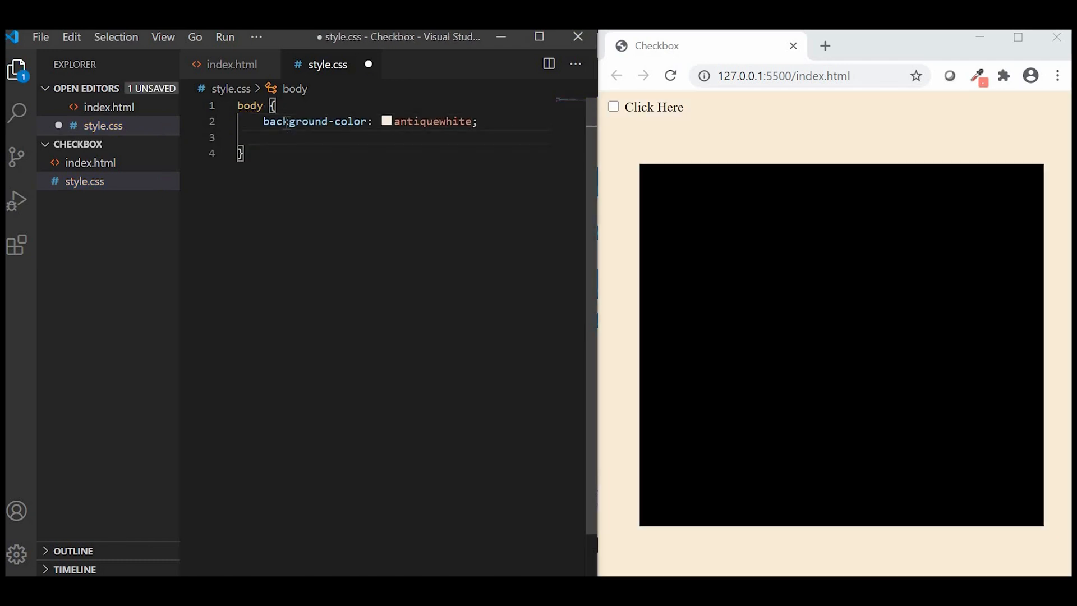
text(font-family: Arial, Helvetica, sans-serif;)
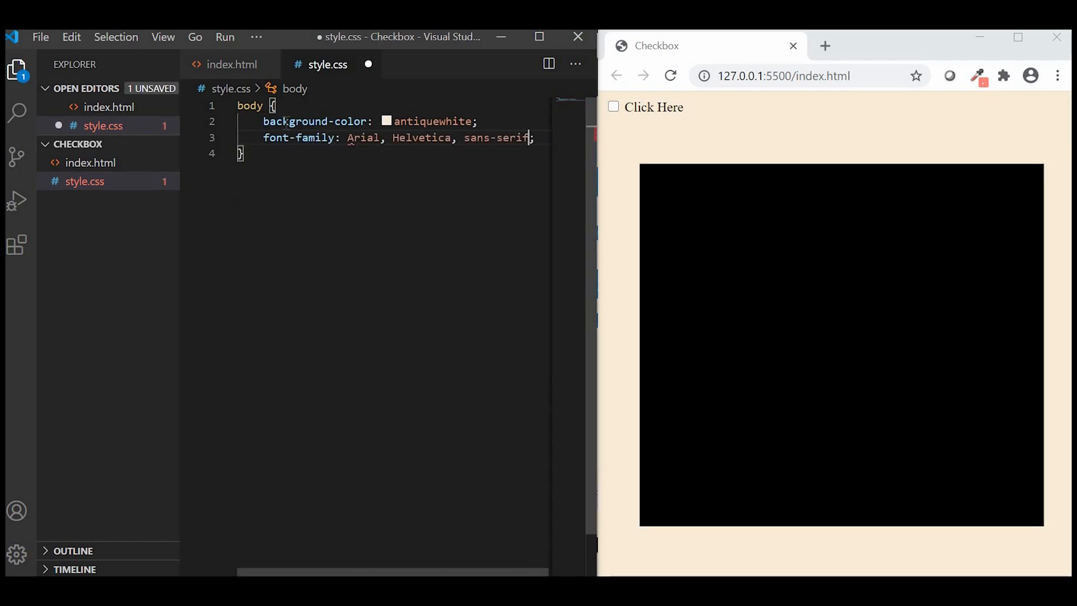
key(Enter)
text(display: flex;)
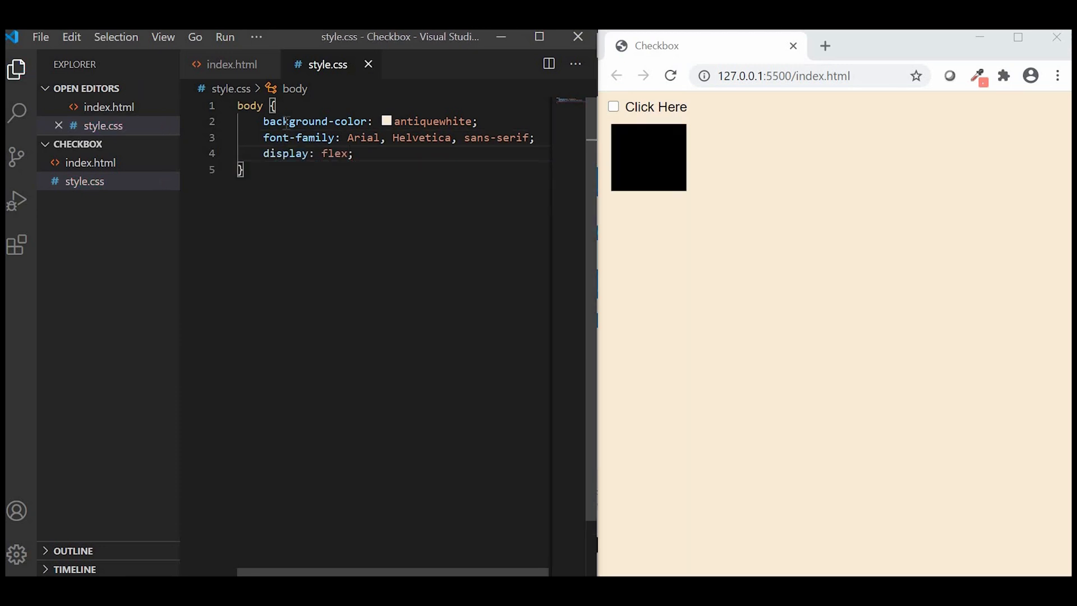
text(justify-content: center;)
text(margin-top: ;)
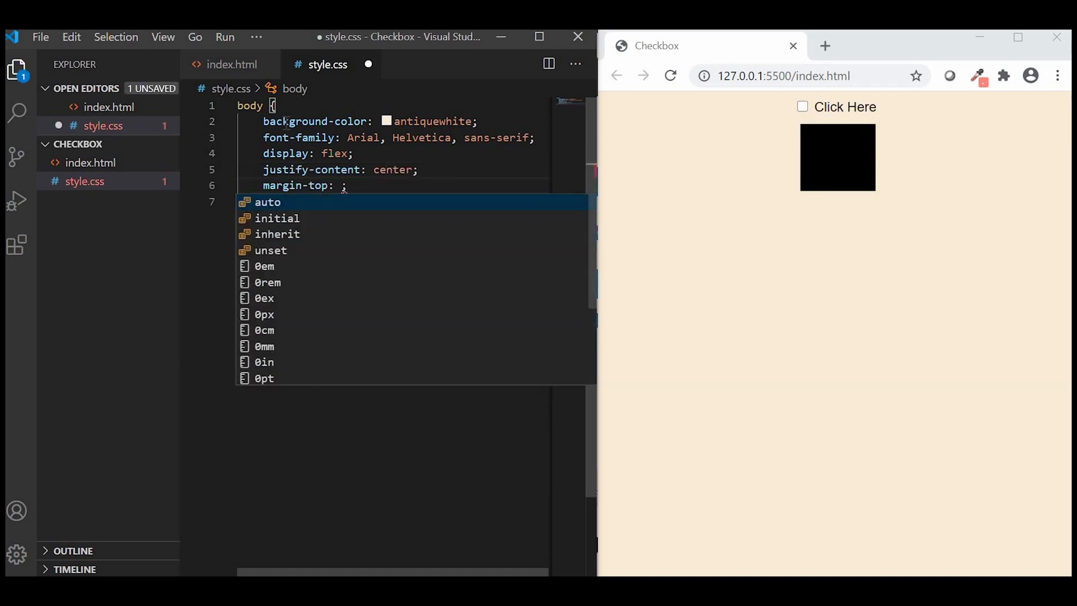
text(3rem)
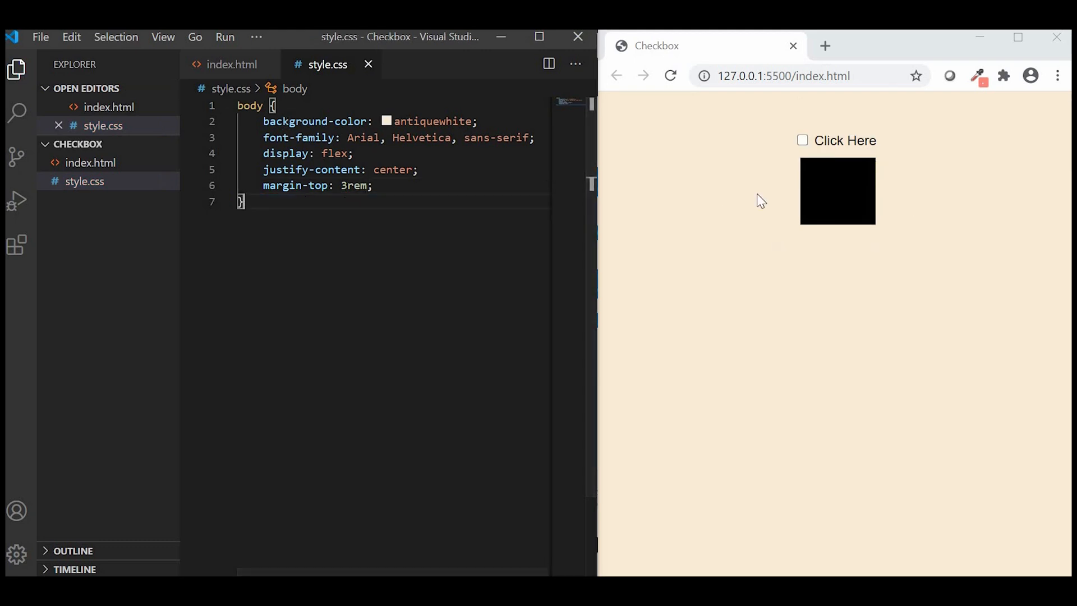
mouse_move(819, 212)
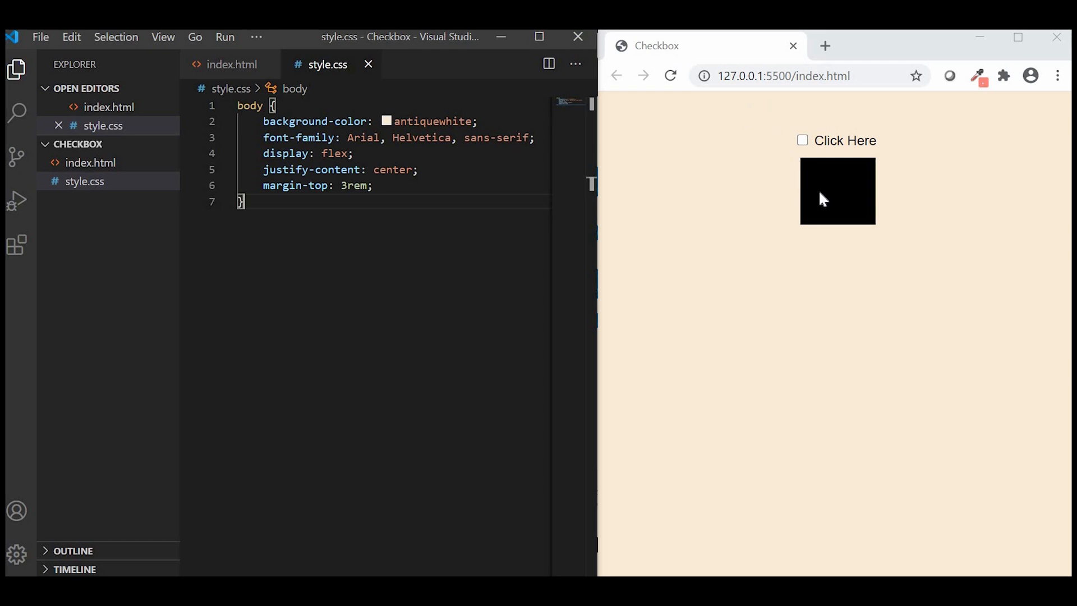
Step: Hide the native checkbox with an input[type="checkbox"] rule of opacity 0
text(input[type)
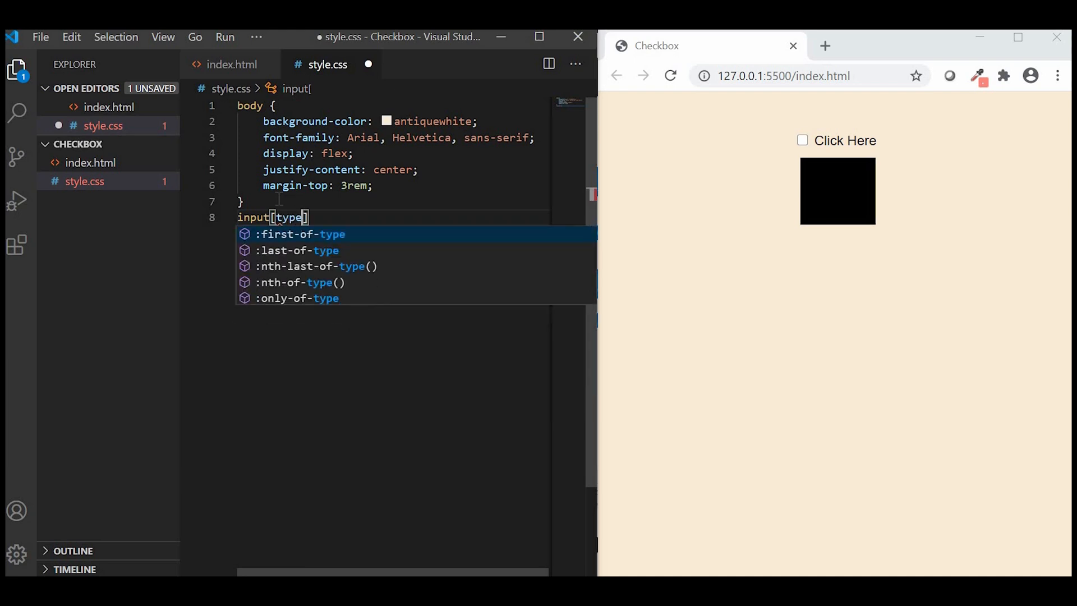
text(="checkbox")
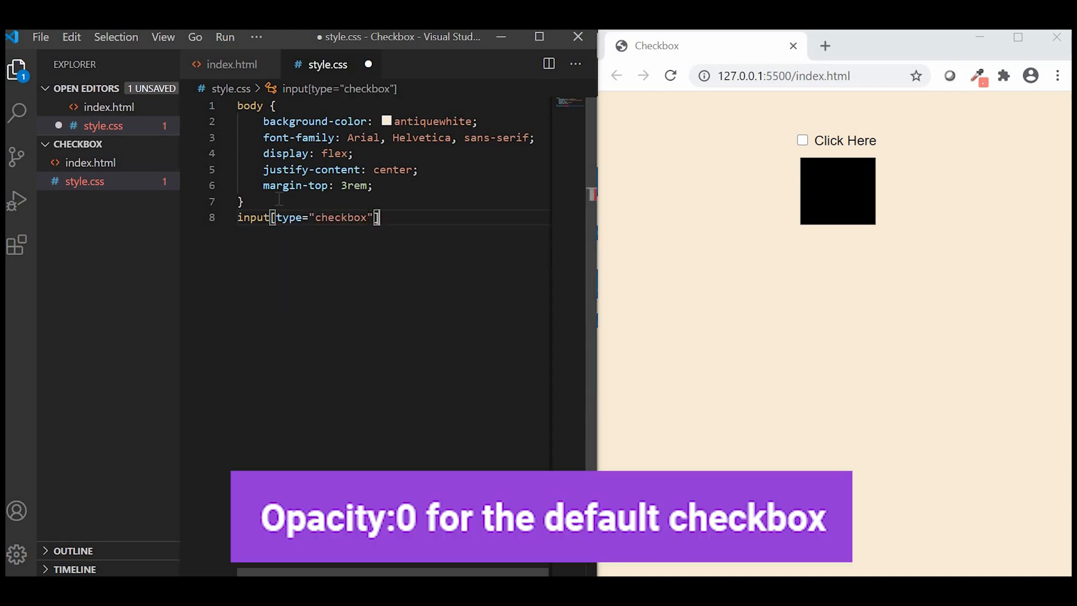
text({)
text(opacity: 0;)
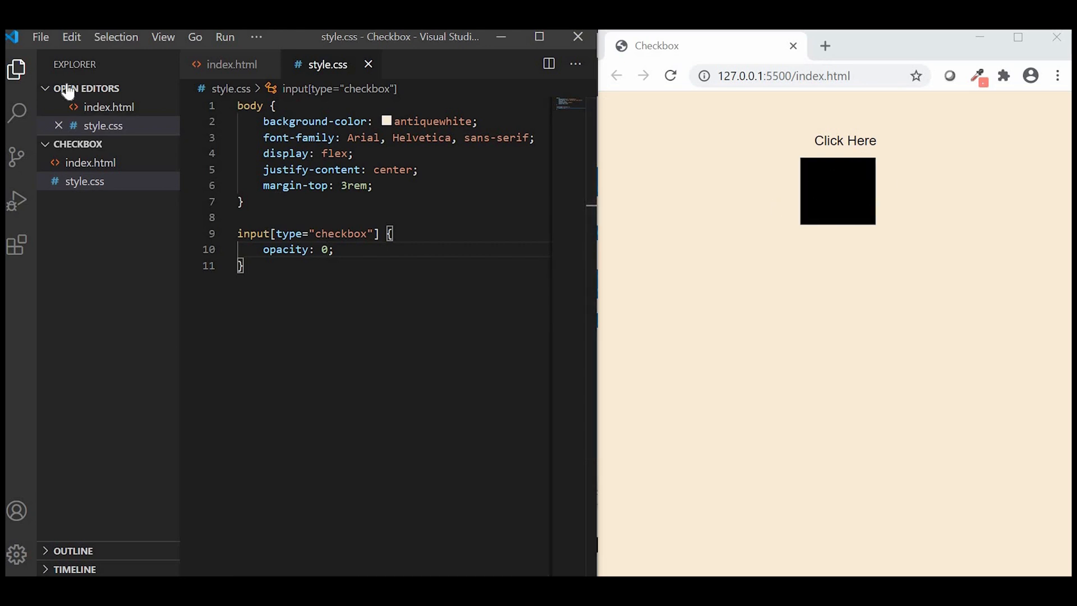
Step: Give the SVG rect fill="#fff" stroke="red" and add a fill attribute to the polyline, saving as you go
click(231, 64)
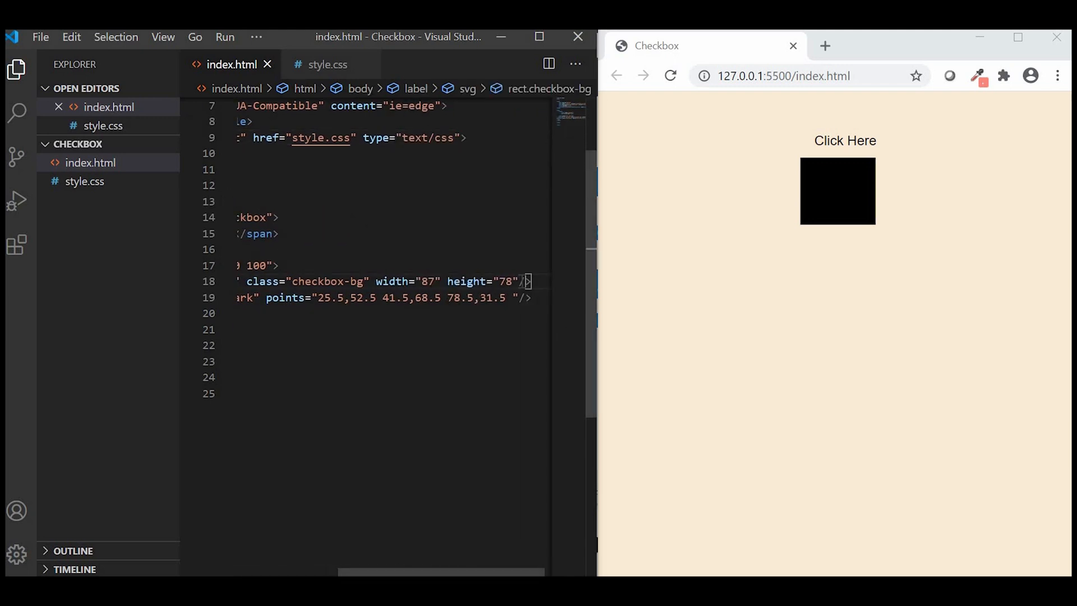
text(fill=)
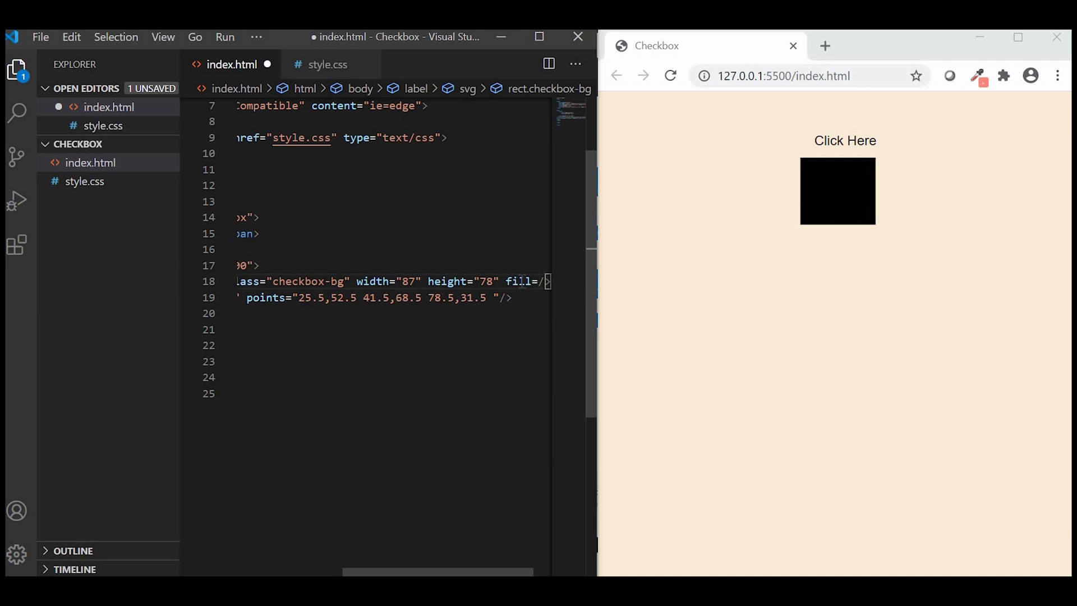
key(ctrl+s)
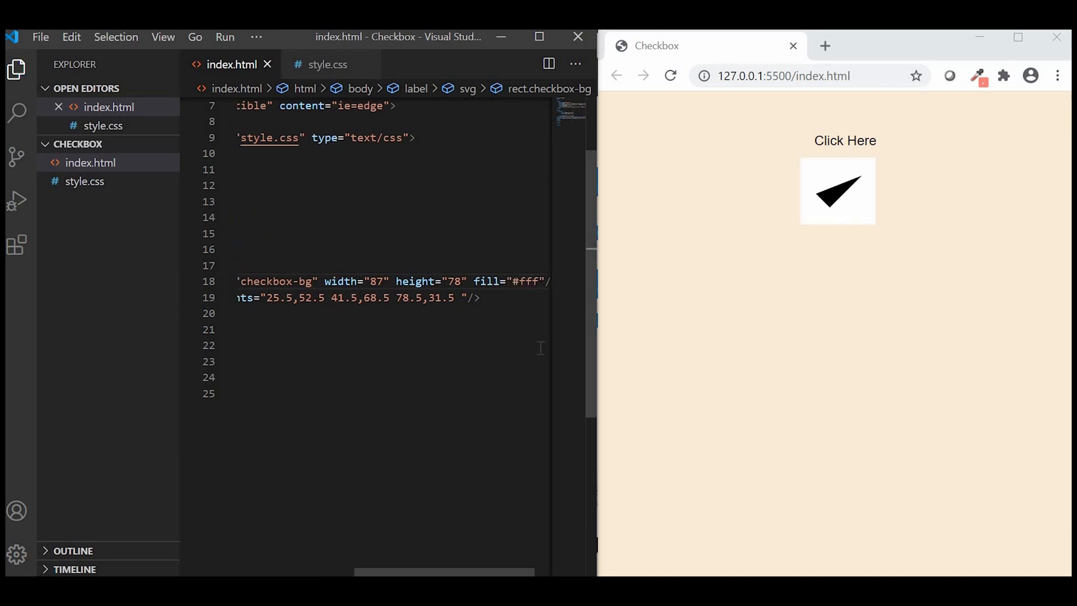
text(stroke=")
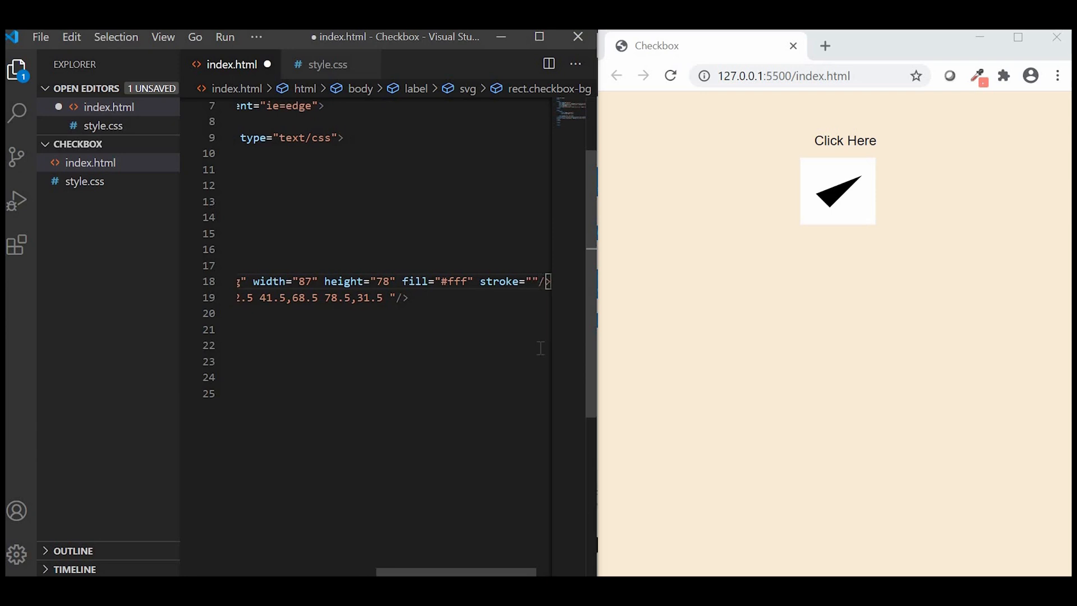
text(red)
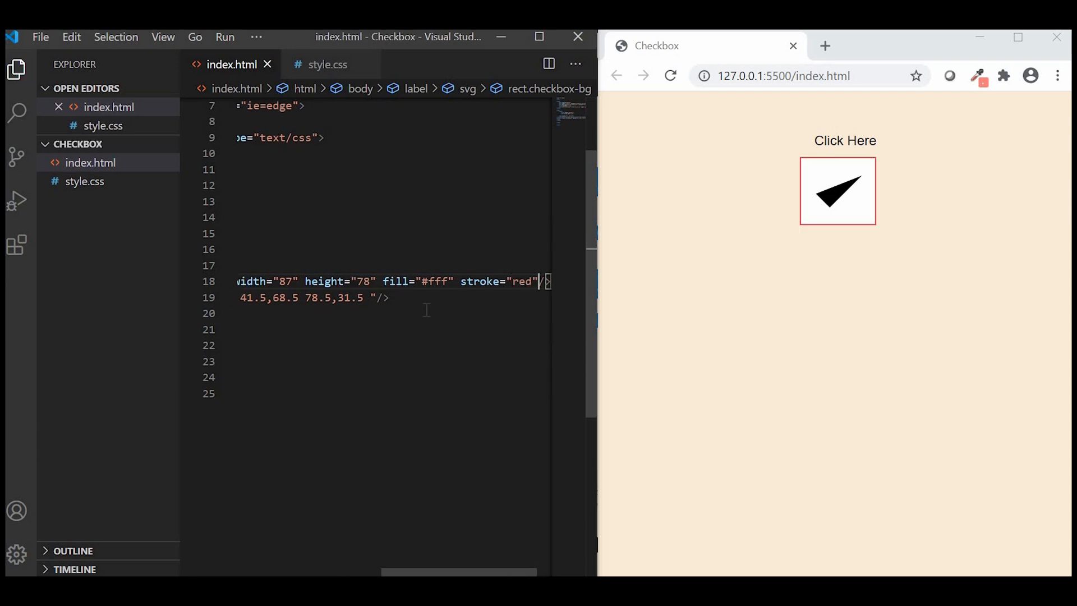
text(st)
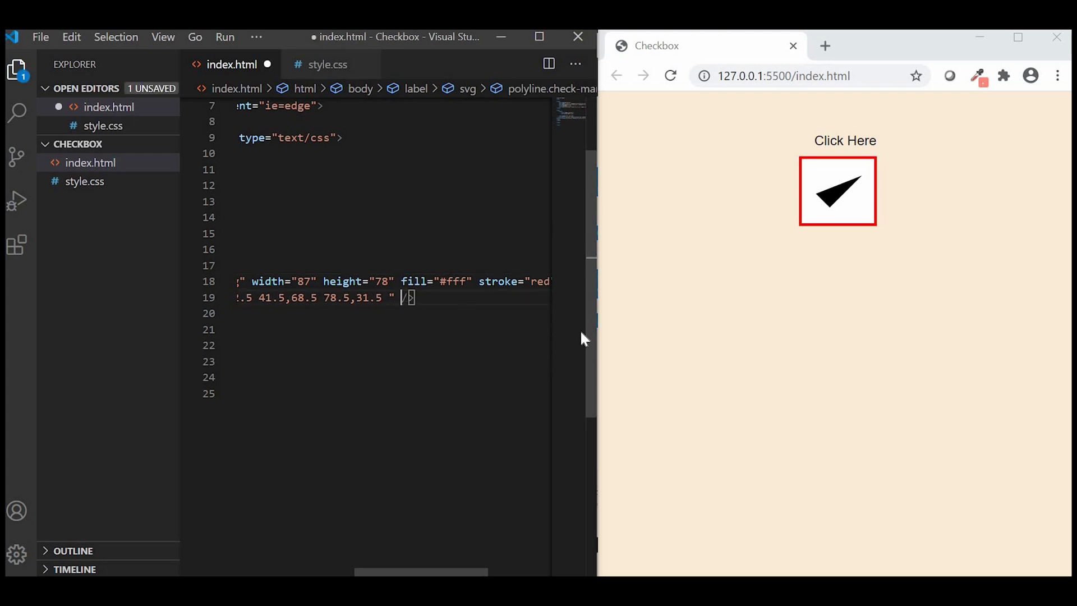
text(fil)
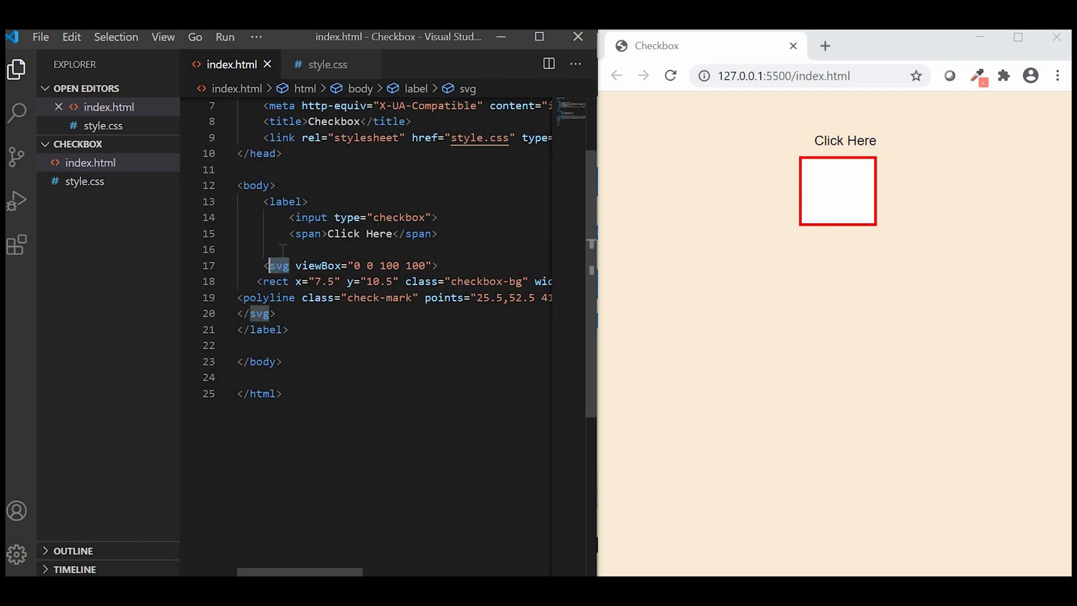
Step: Add class="stylish-checkbox" to the opening label tag
click(284, 201)
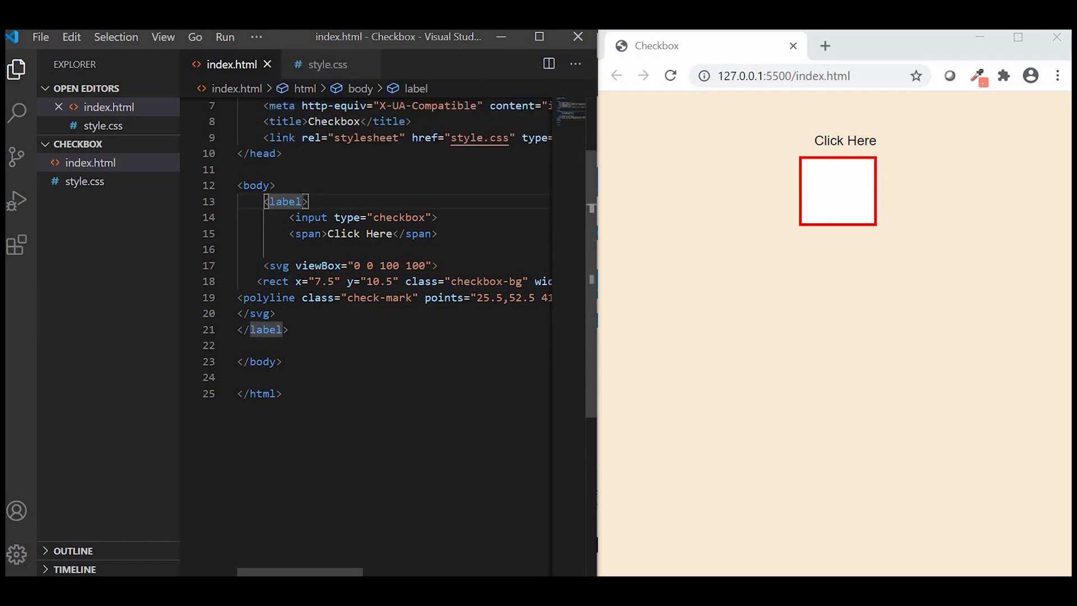
text(class="")
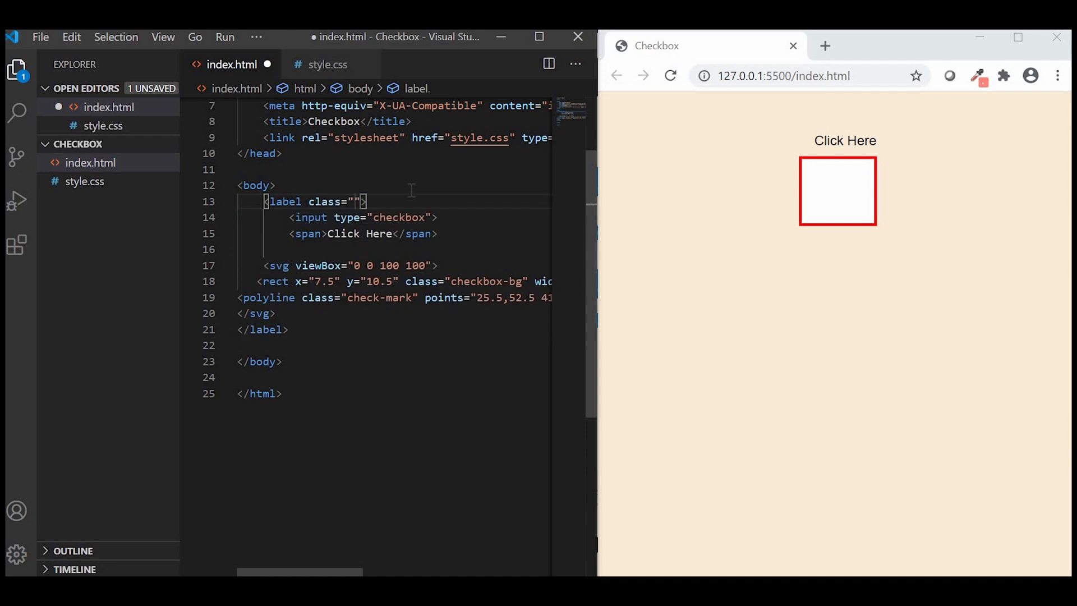
text(stylish)
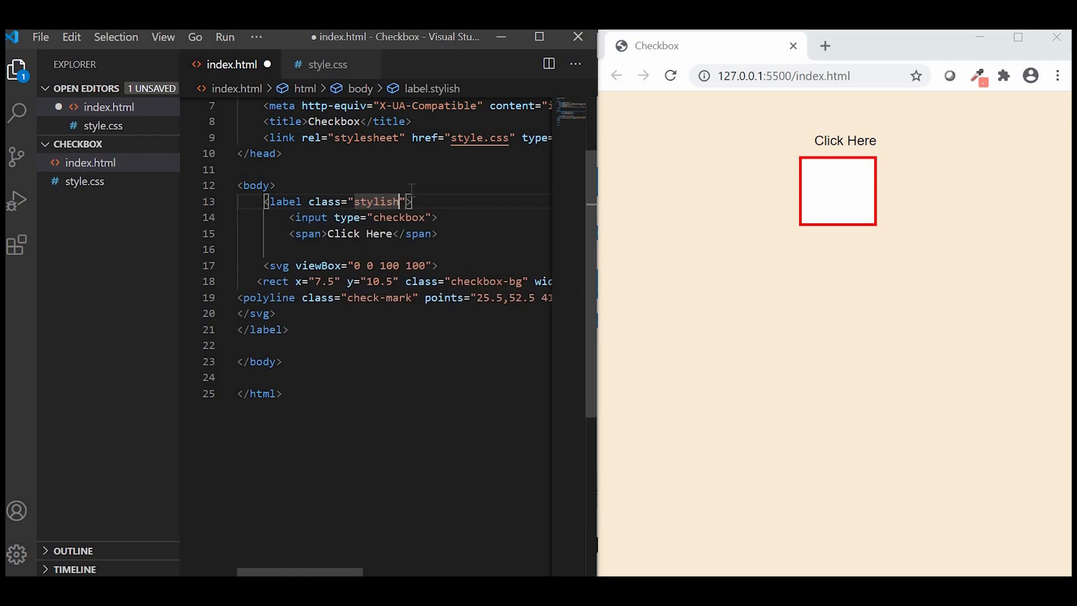
text(-checkbox)
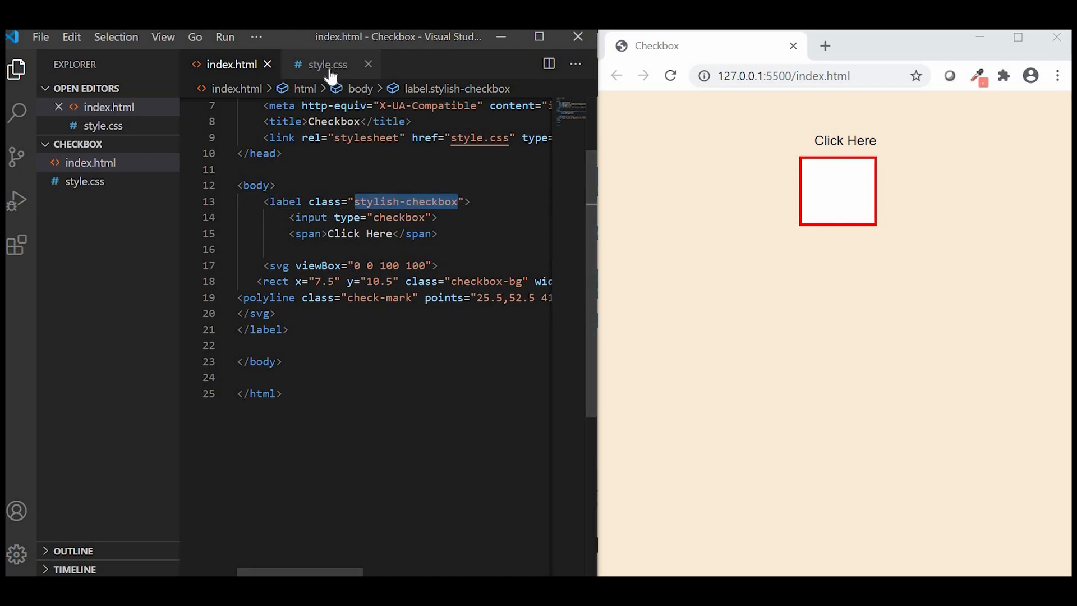
Step: Add a .stylish-checkbox { display: flex; } rule in style.css and check the svg tag
click(328, 64)
text(.stylish-checkbox {)
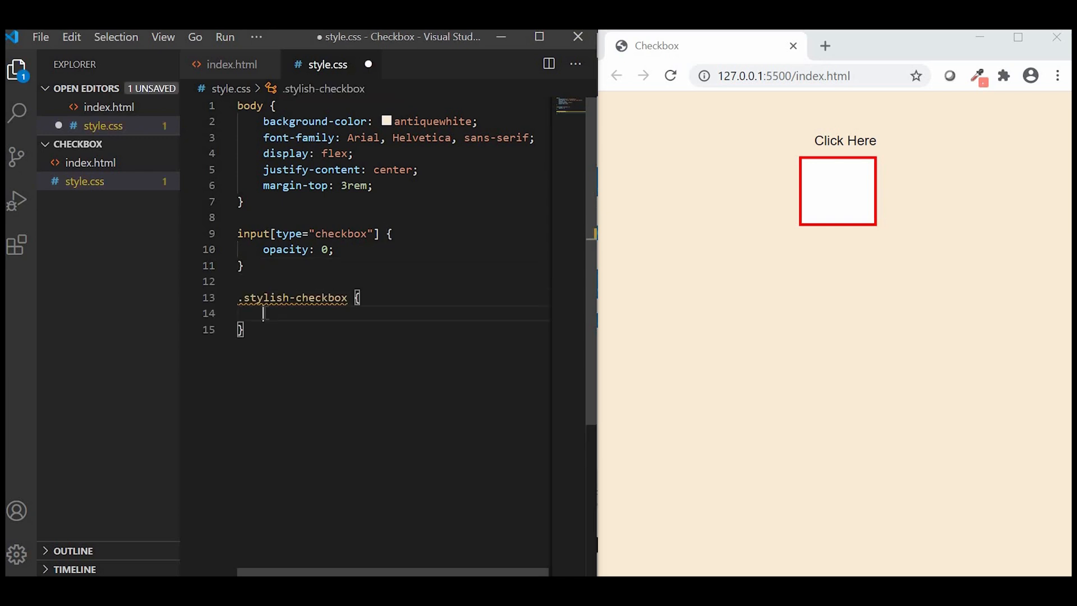
text(display: flex;)
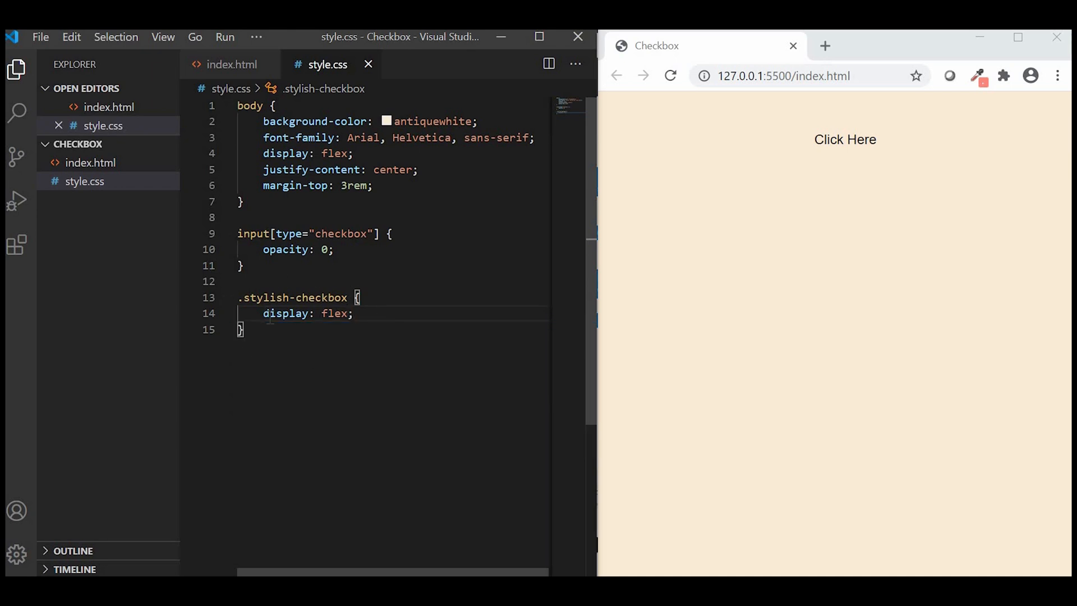
click(231, 64)
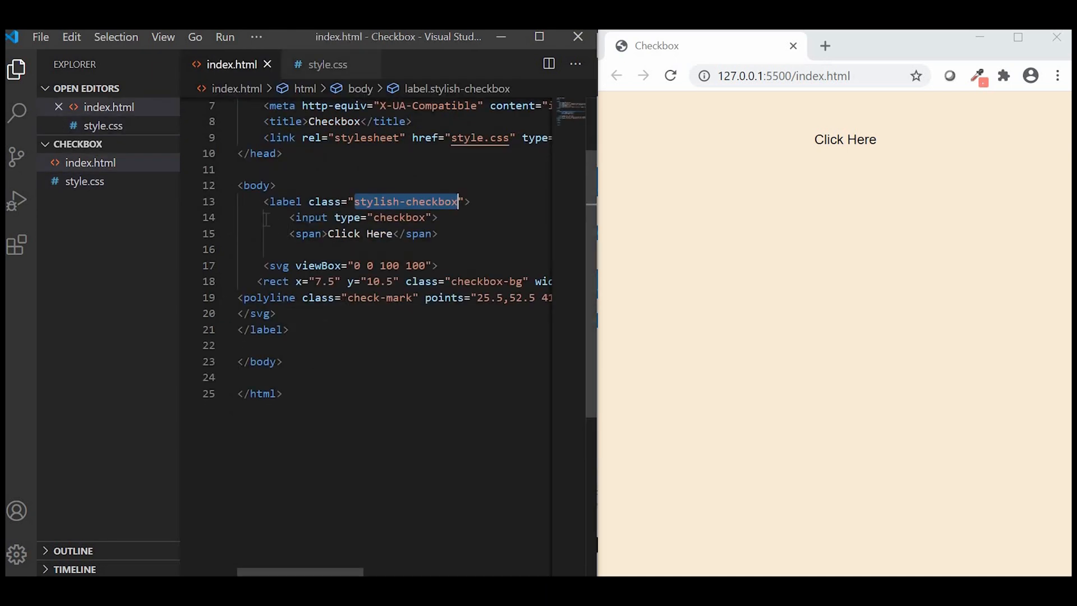
click(280, 266)
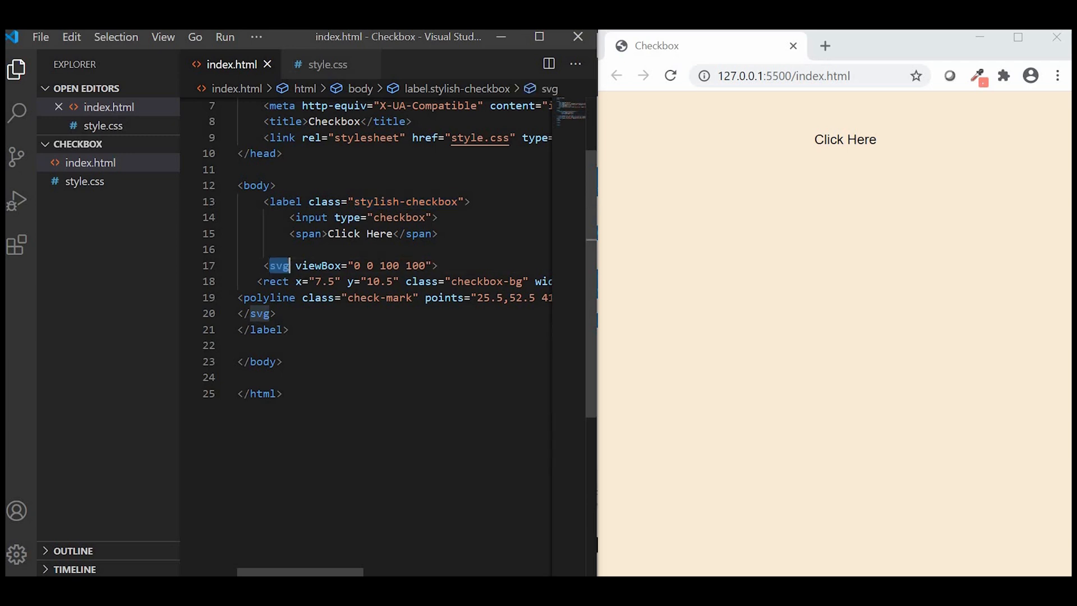
click(329, 64)
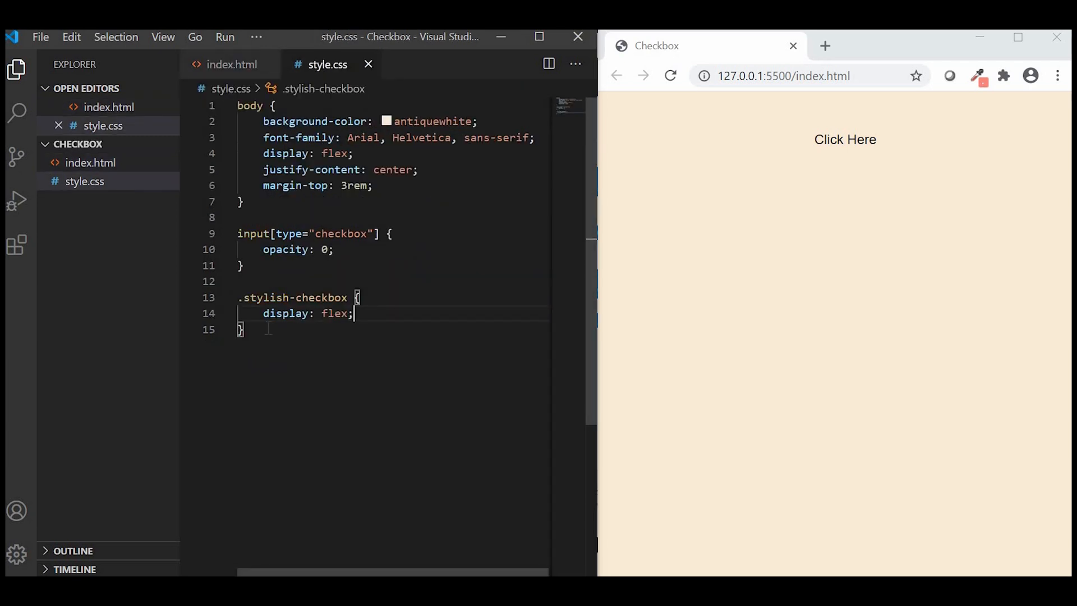
Step: Add an svg rule sized 1em and set body font-size to 2em
text(svg{)
text(width: 1em;)
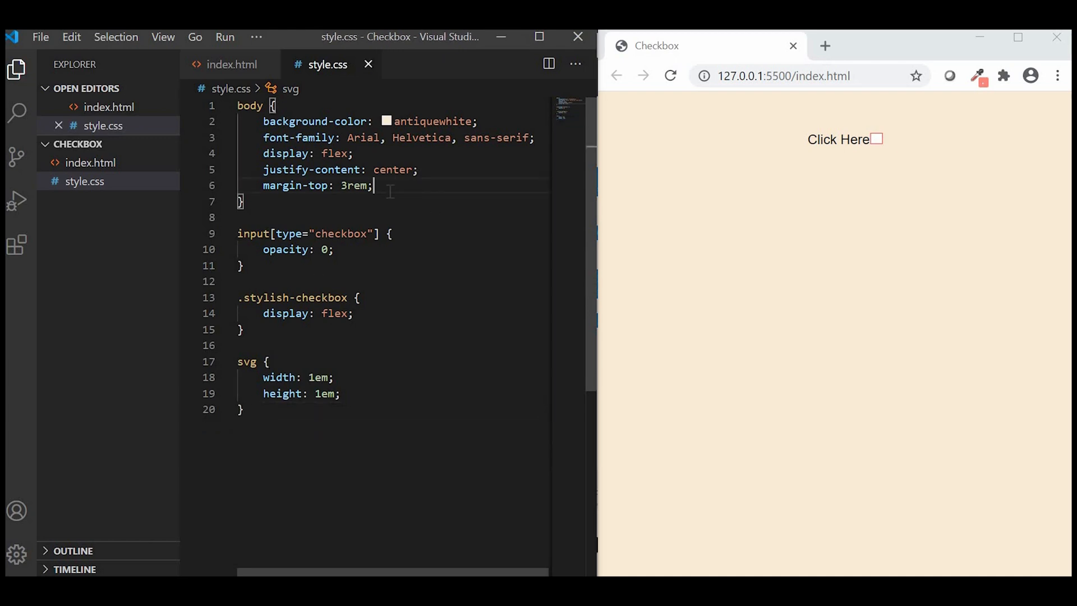
text(font-size: ;)
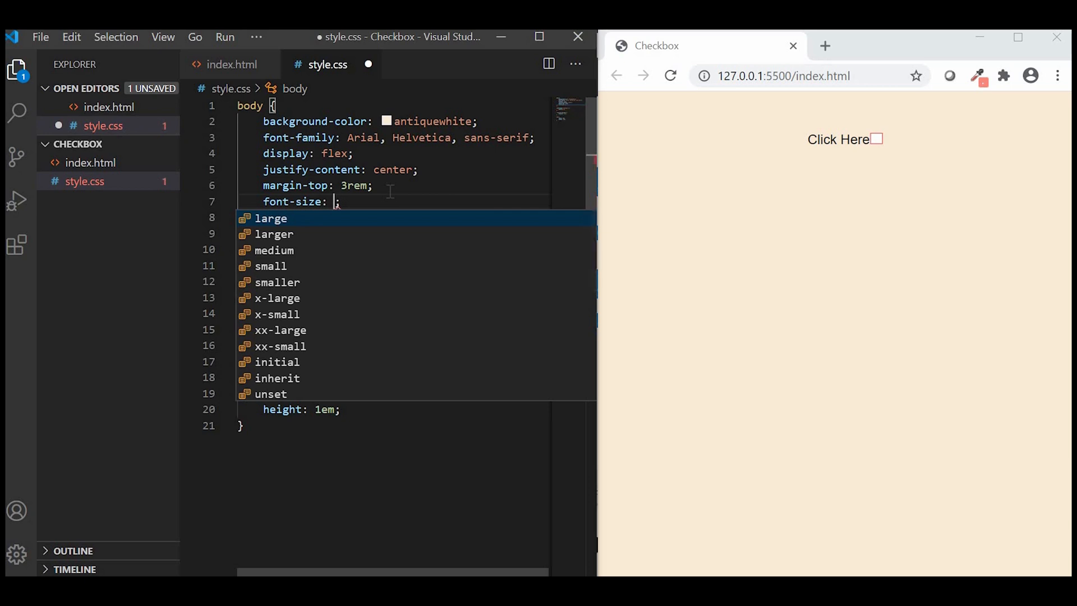
text(2em)
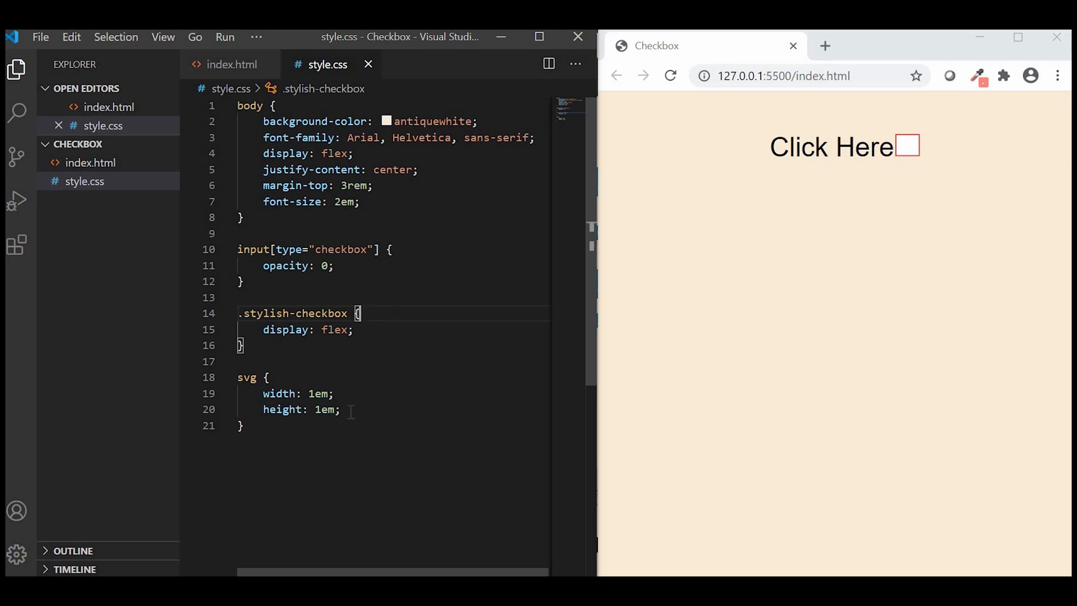
Step: Move the span after the svg in index.html and give the svg a 5px right margin
click(231, 64)
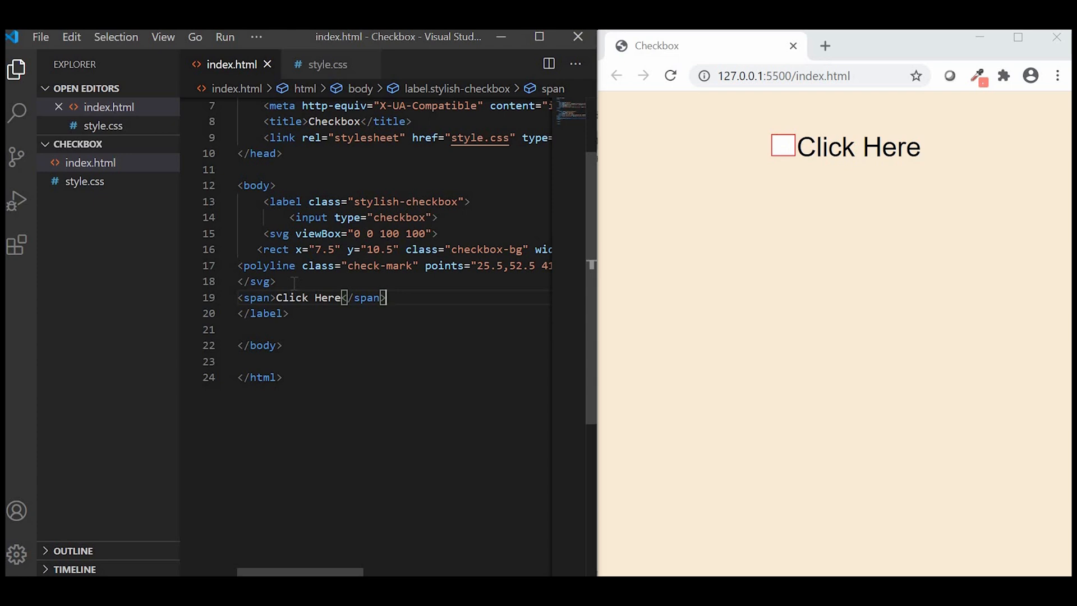
click(328, 64)
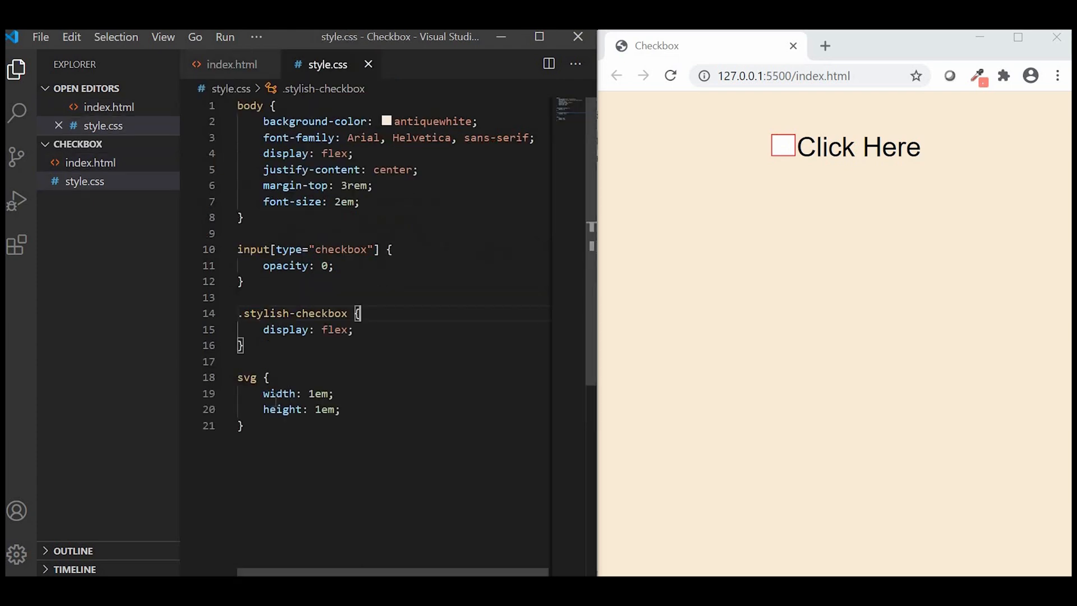
text(margin-right: 5px;)
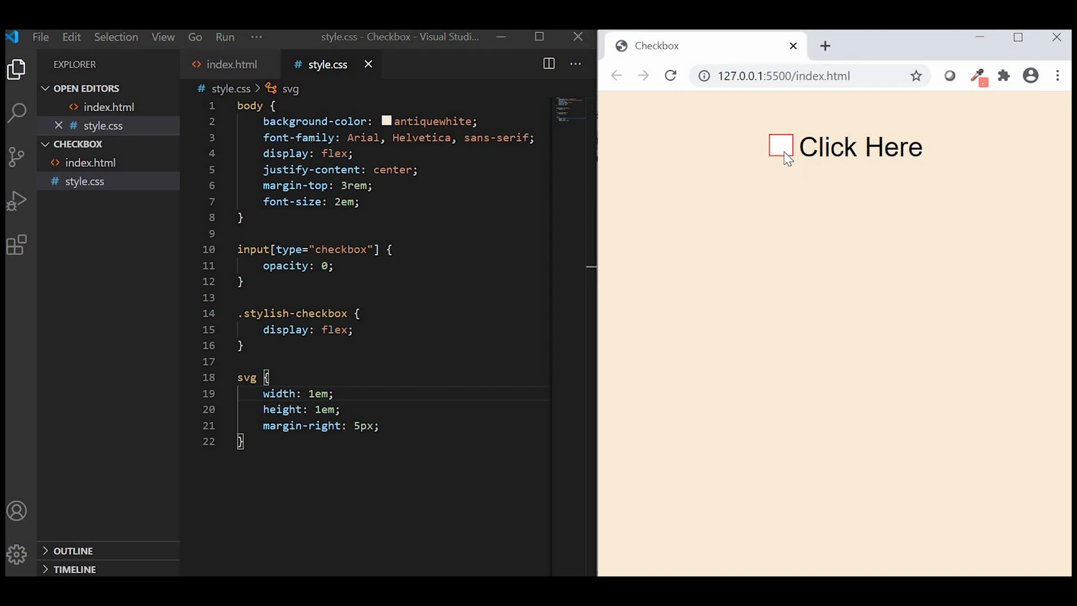
mouse_move(798, 145)
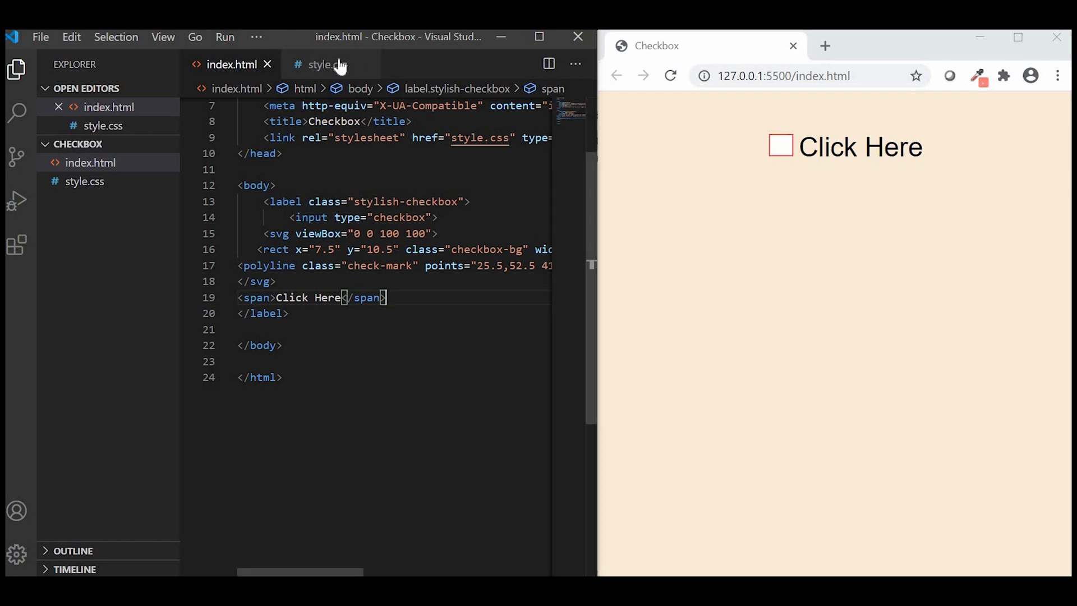
Step: Add the :checked+svg .checkbox-bg rule with fill red and stroke #fff, and save
click(326, 64)
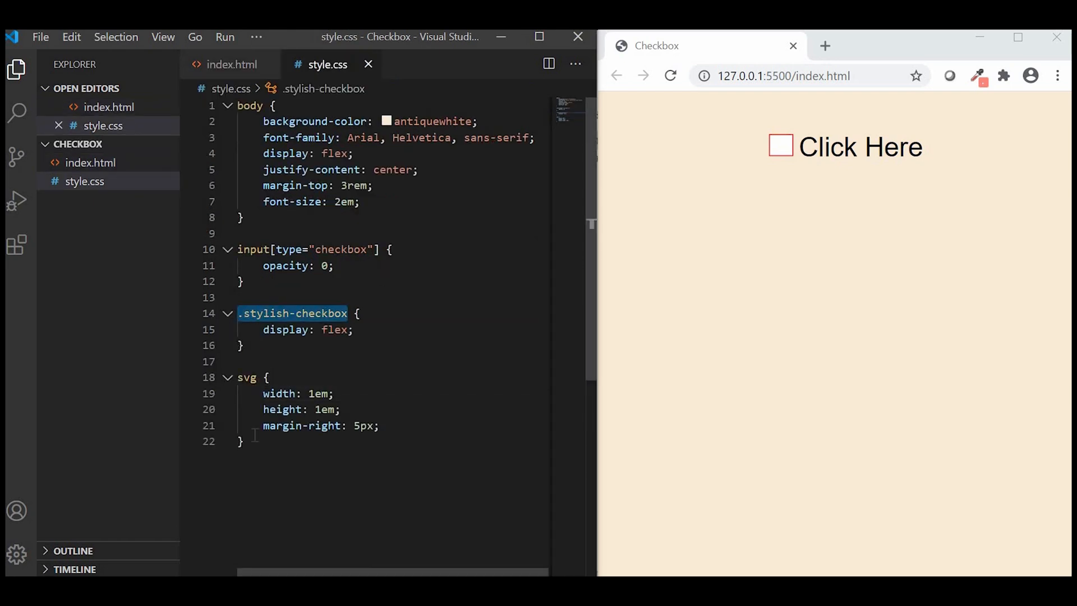
text(.stylish-checkbox)
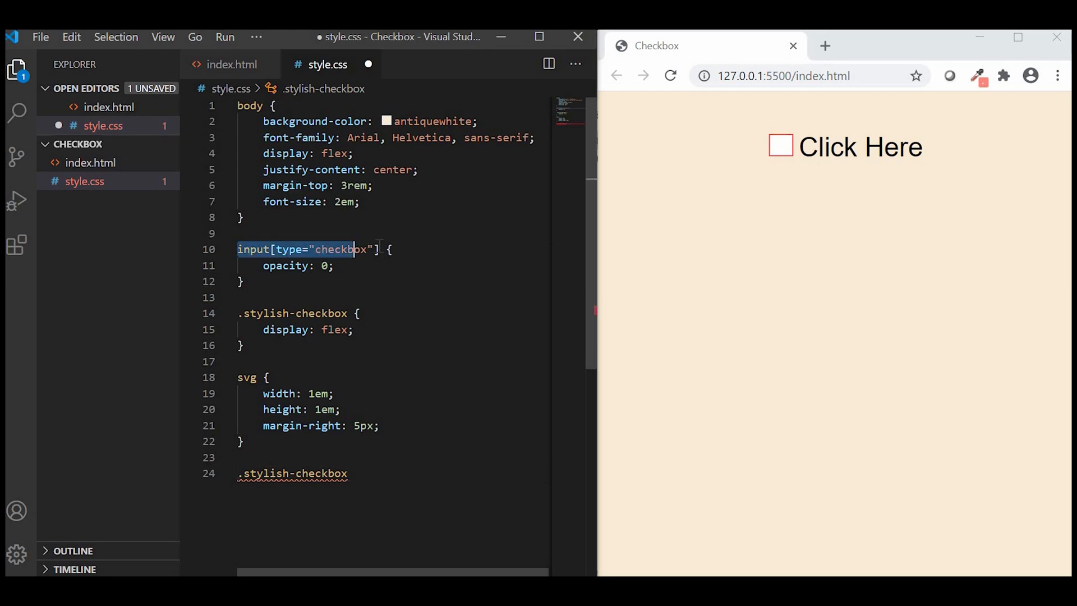
text(input[type="checkbox"])
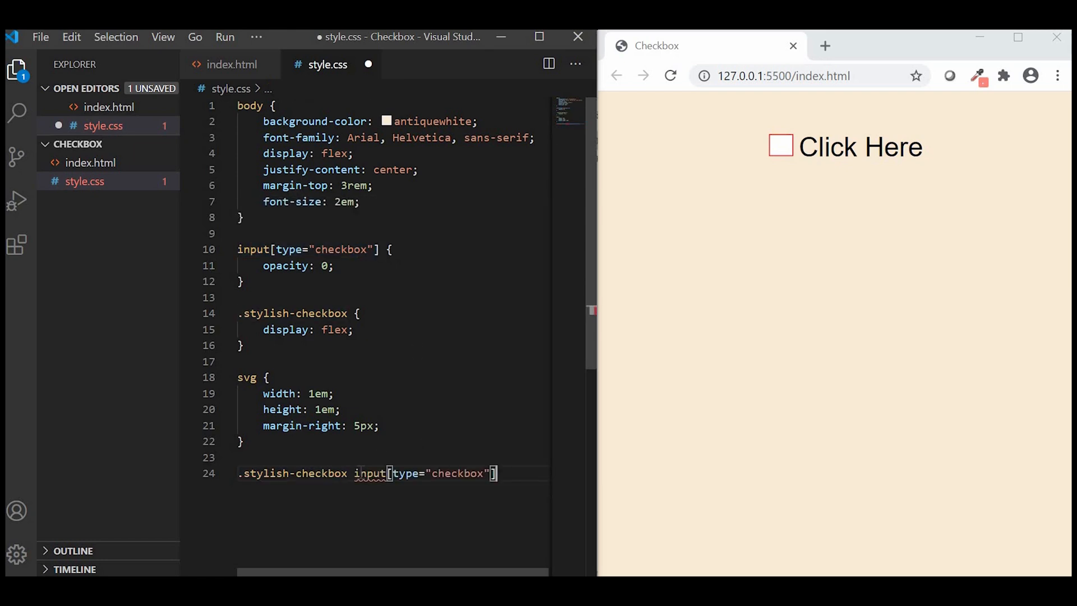
text(+ svg .checkbox-bg{)
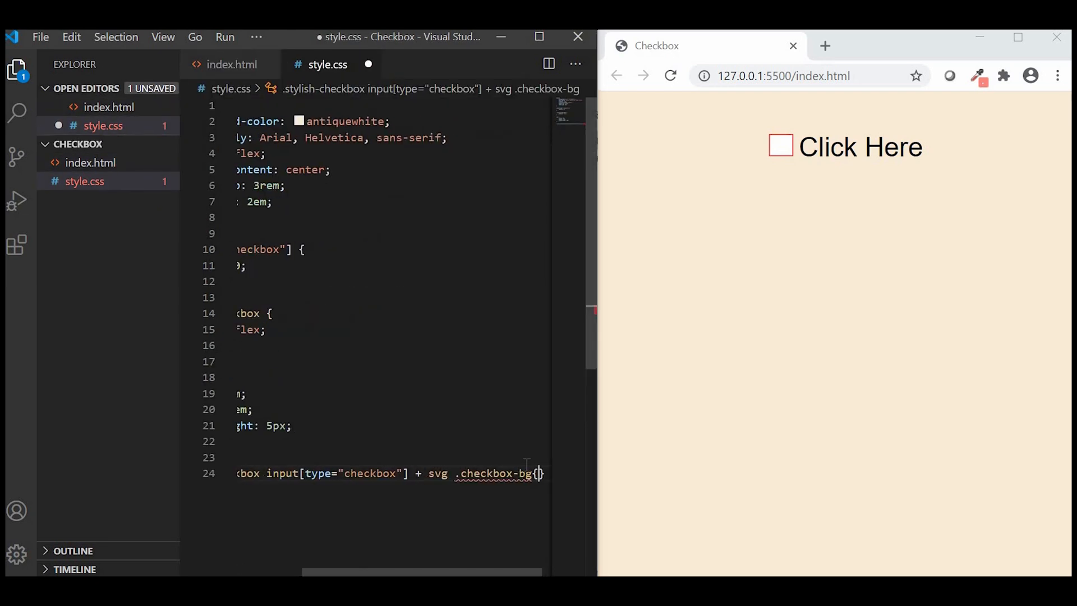
text(fill: red;)
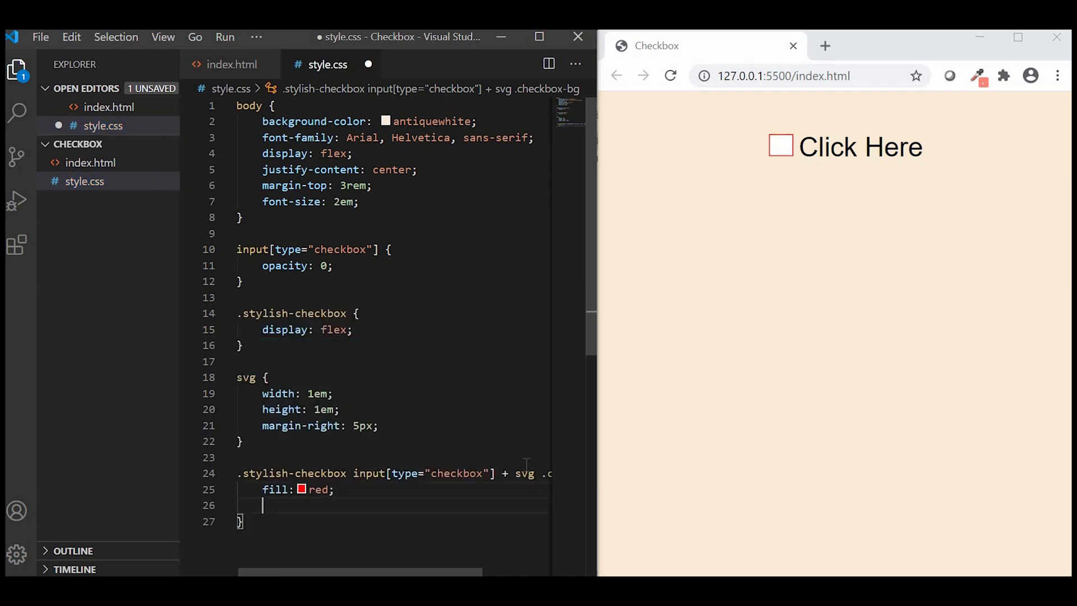
text(stroke:#)
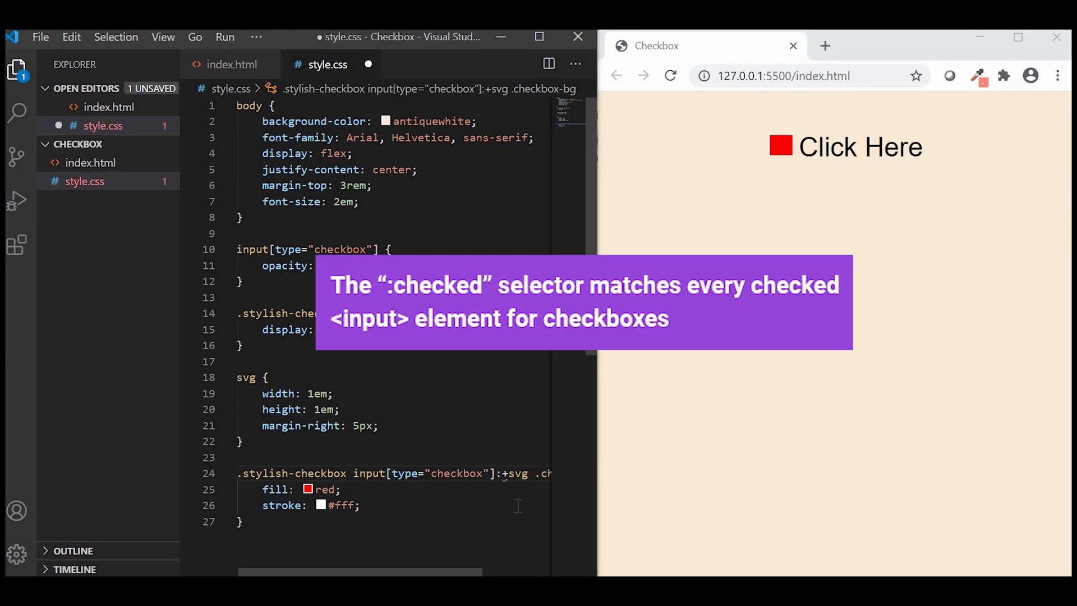
key(ctrl+s)
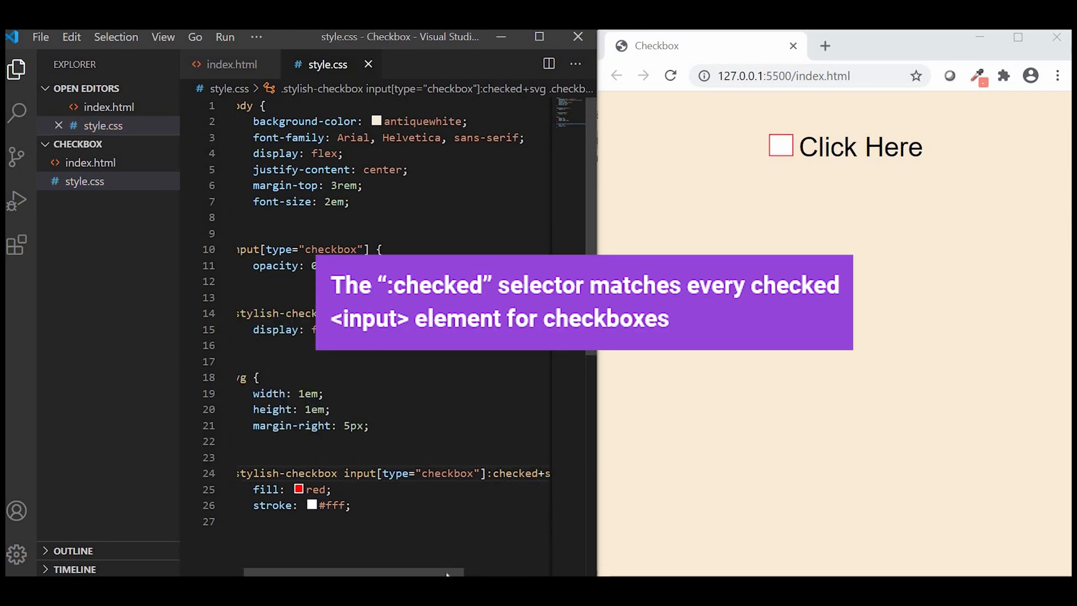
Step: Test the checkbox in the preview, then start the .check-mark rule's stroke properties
click(780, 145)
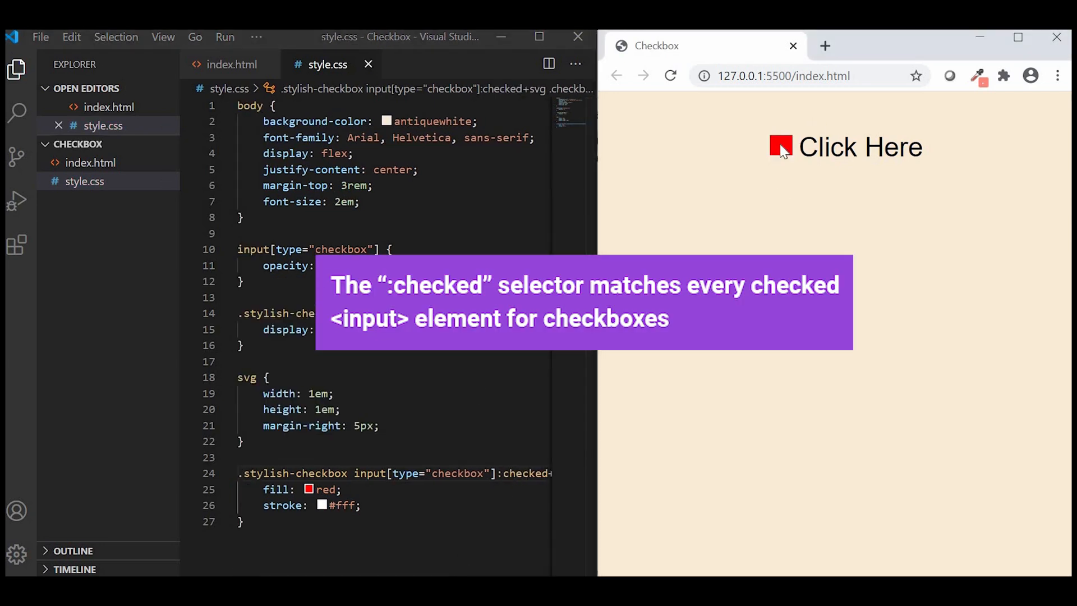
click(780, 146)
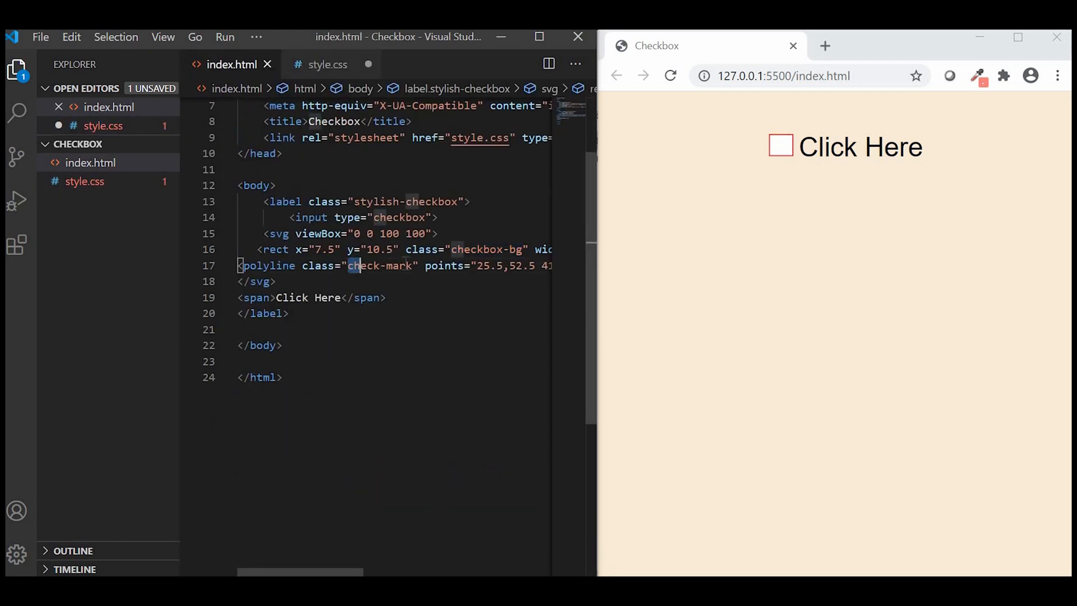
click(328, 64)
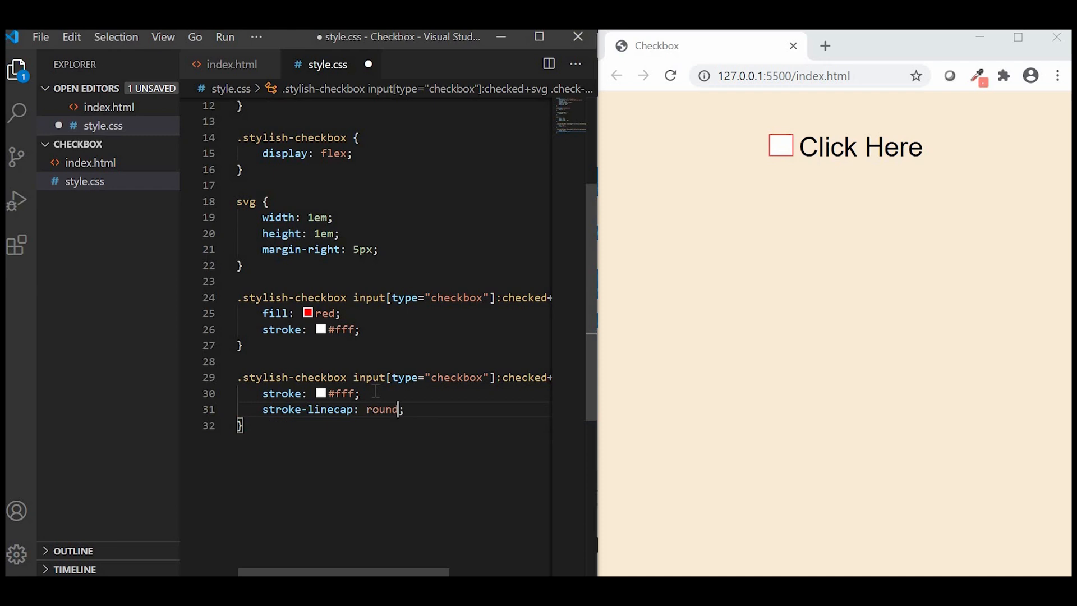
text(stroke-width: 3px;)
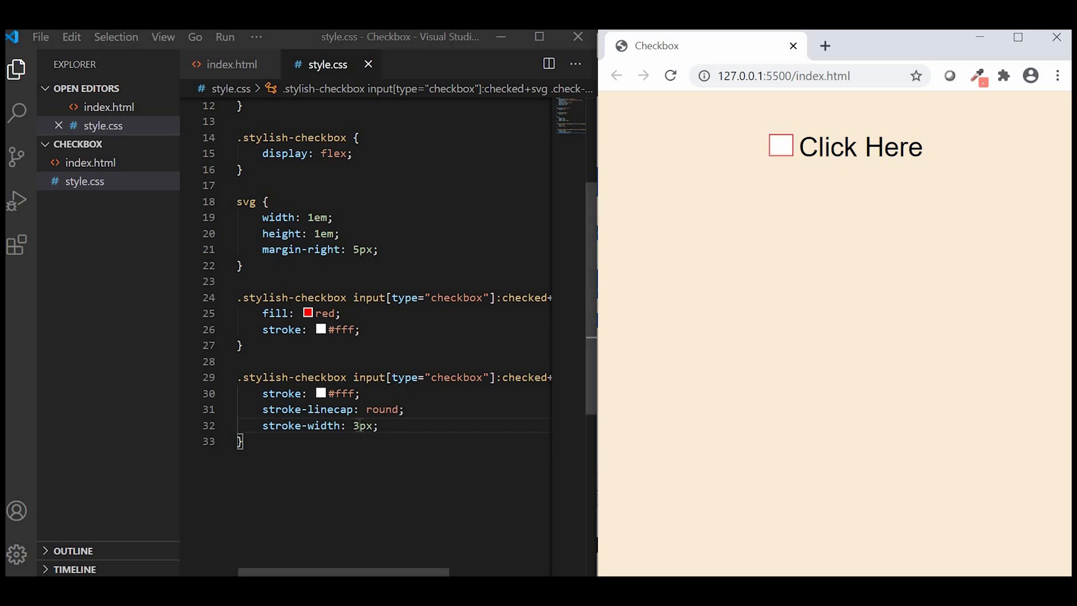
Step: Toggle the preview checkbox on, off and on to confirm the red box with white tick
click(781, 146)
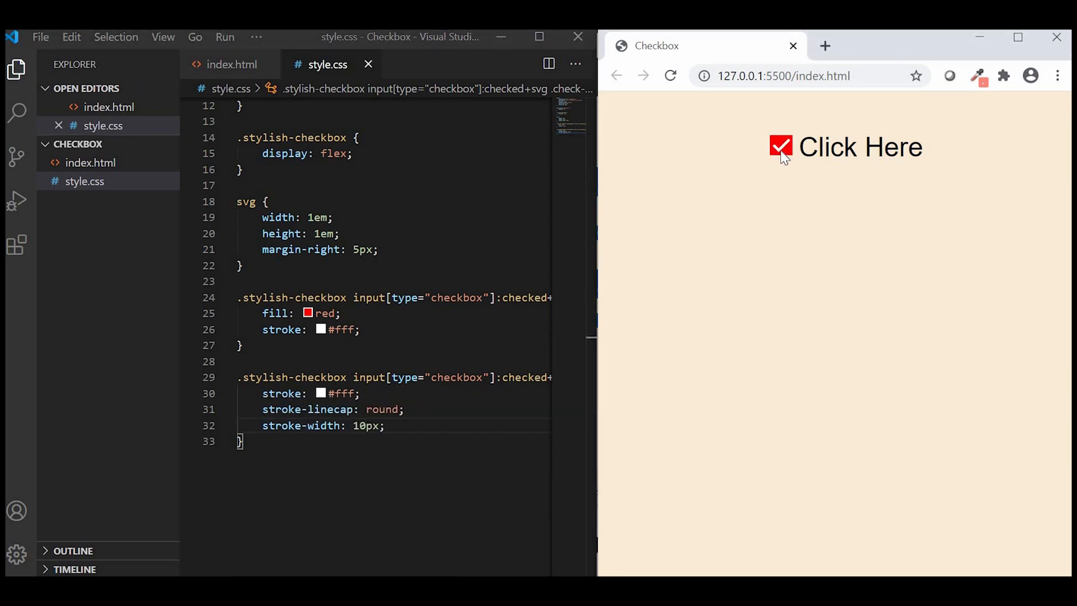
click(780, 146)
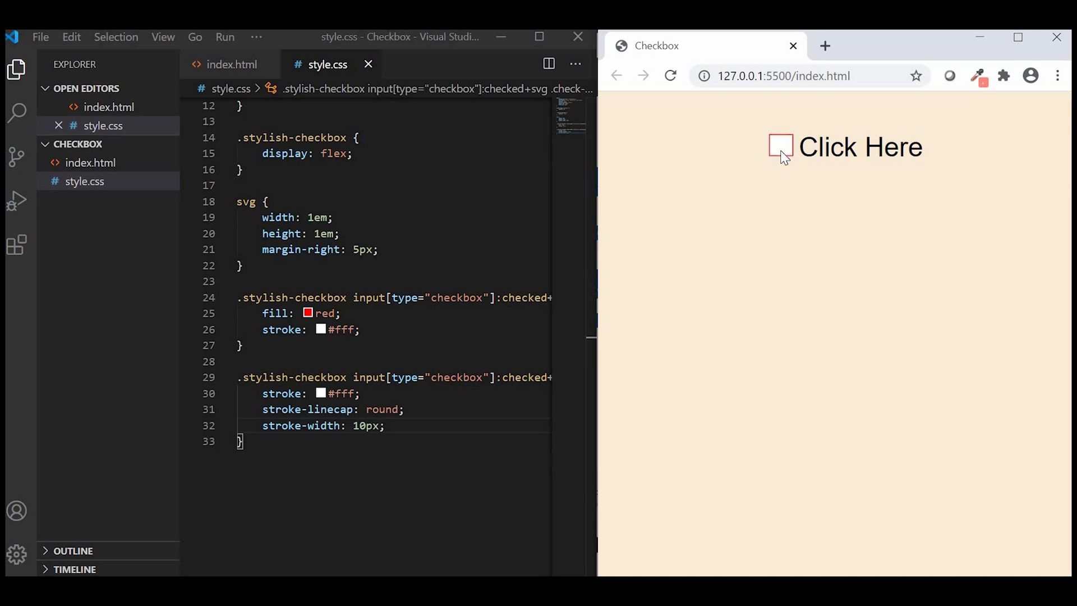
click(780, 146)
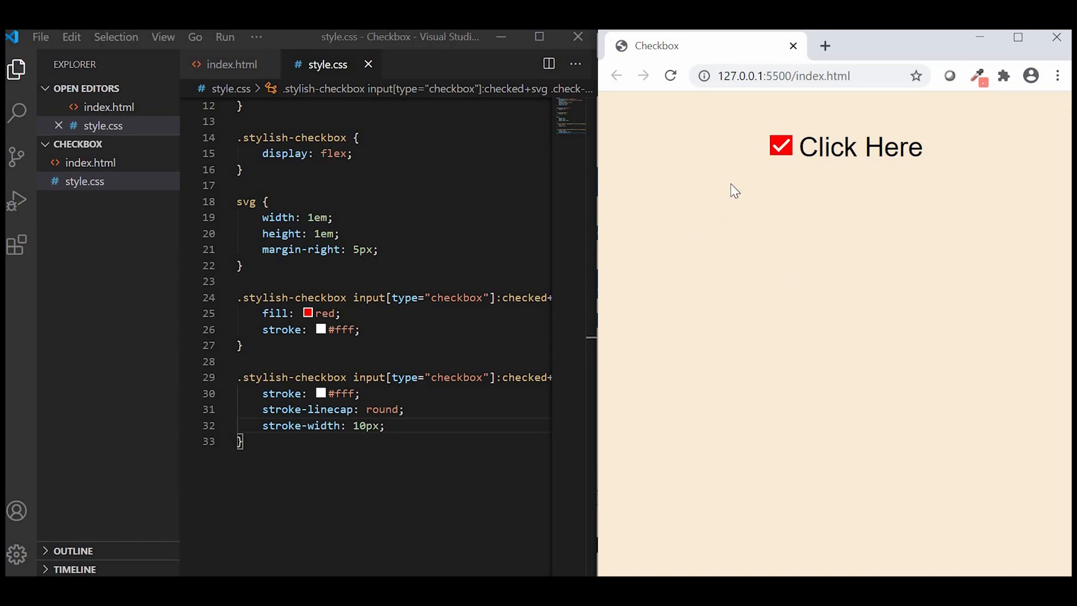
mouse_move(813, 274)
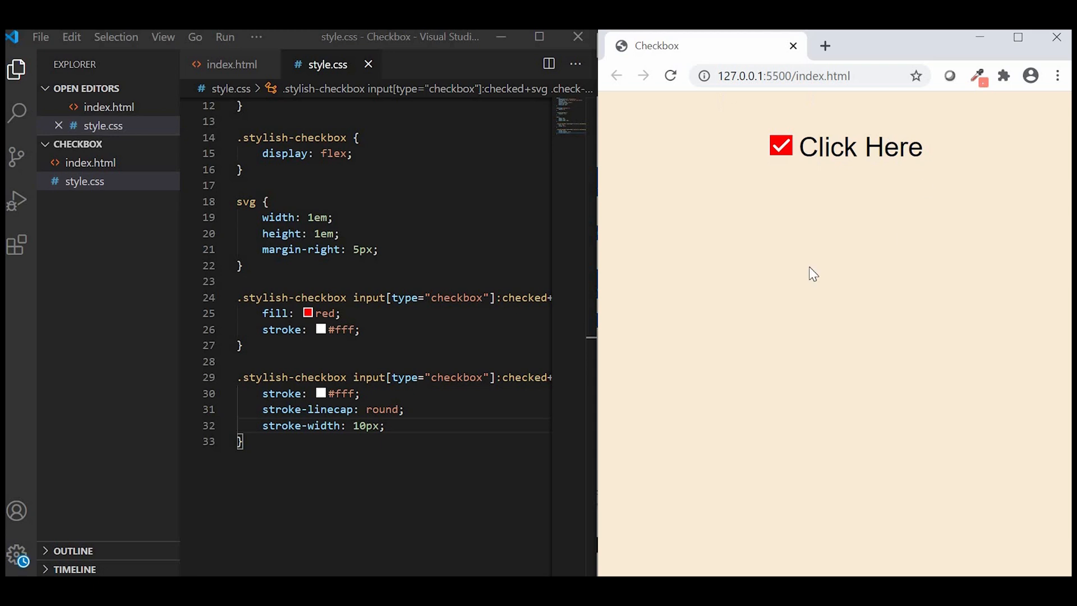
mouse_move(780, 204)
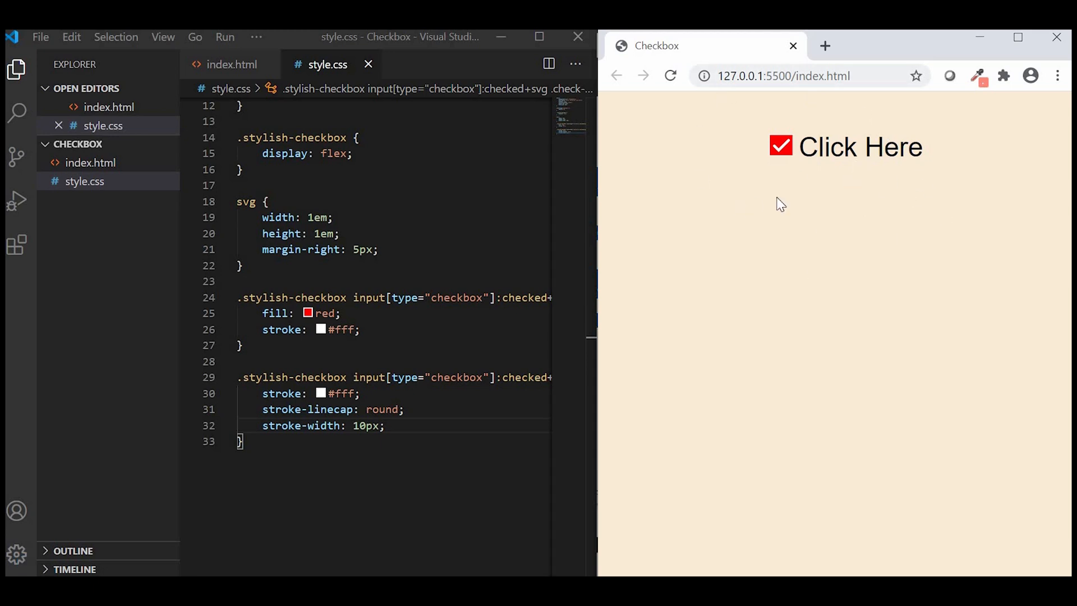